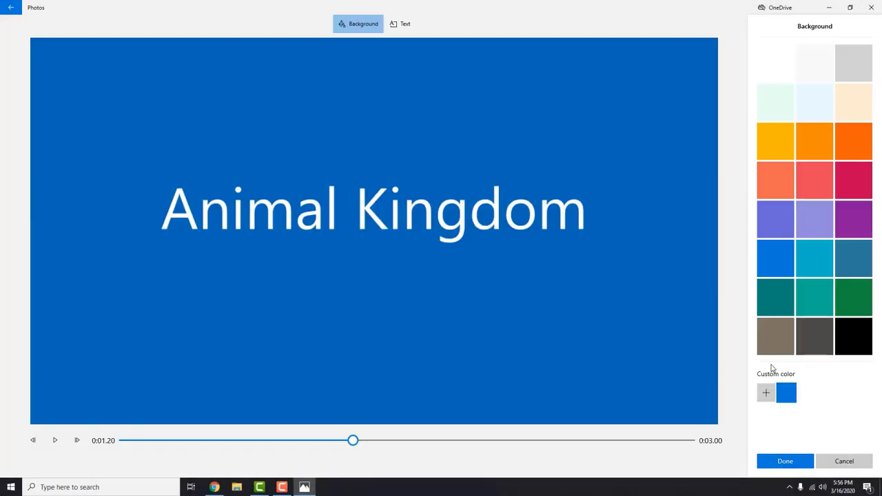
- Keep the blue title card background, then review the Animal Kingdom storyboard and preview
{"action": "left_click", "coordinate": [786, 461]}
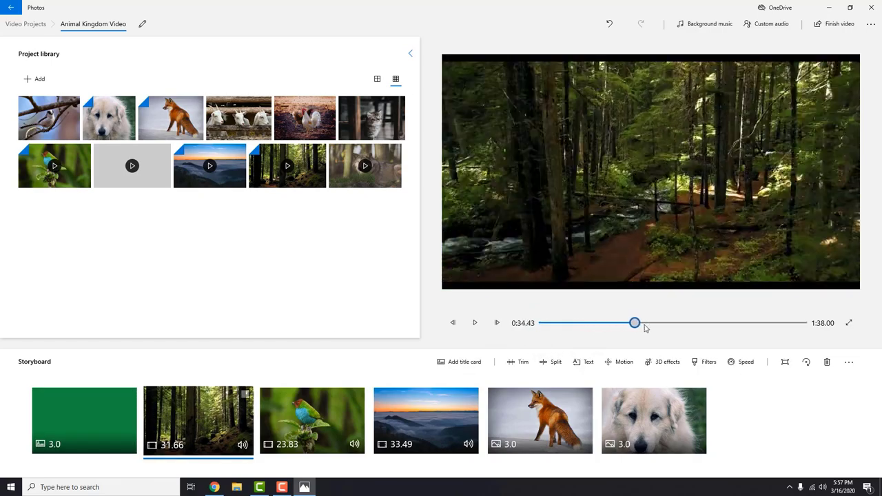
{"action": "left_click", "coordinate": [654, 421]}
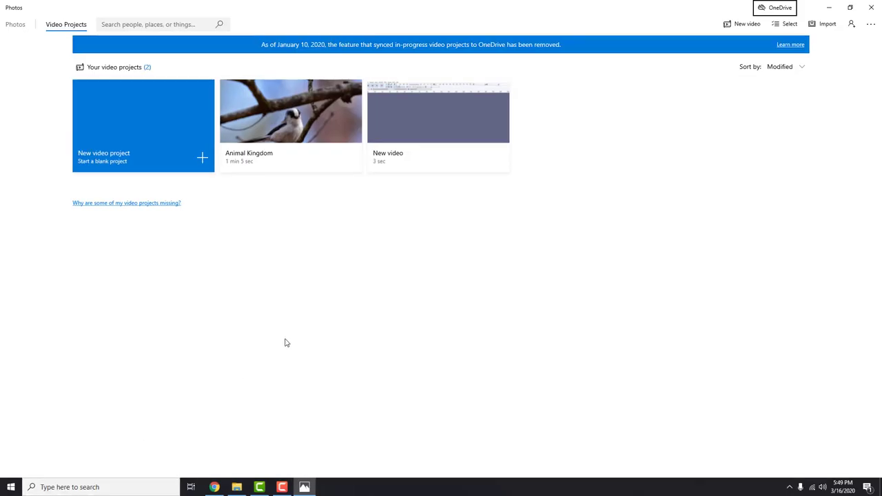
{"action": "mouse_move", "coordinate": [387, 354]}
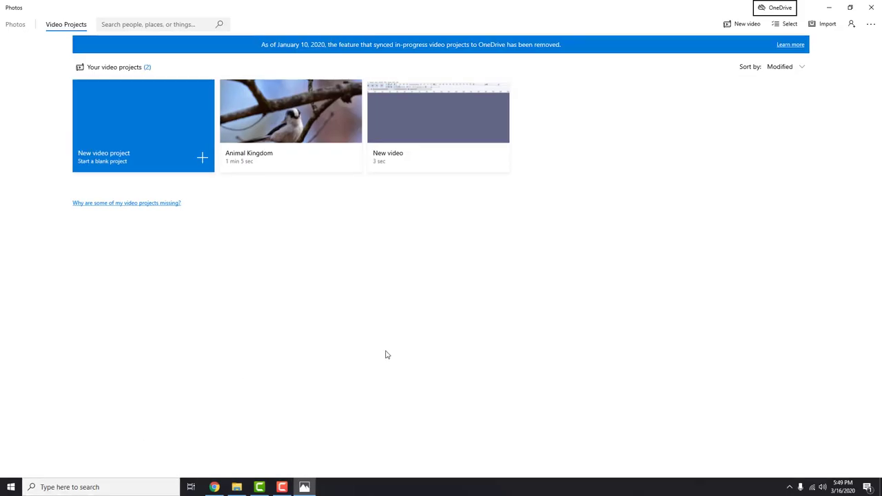
{"action": "mouse_move", "coordinate": [259, 324]}
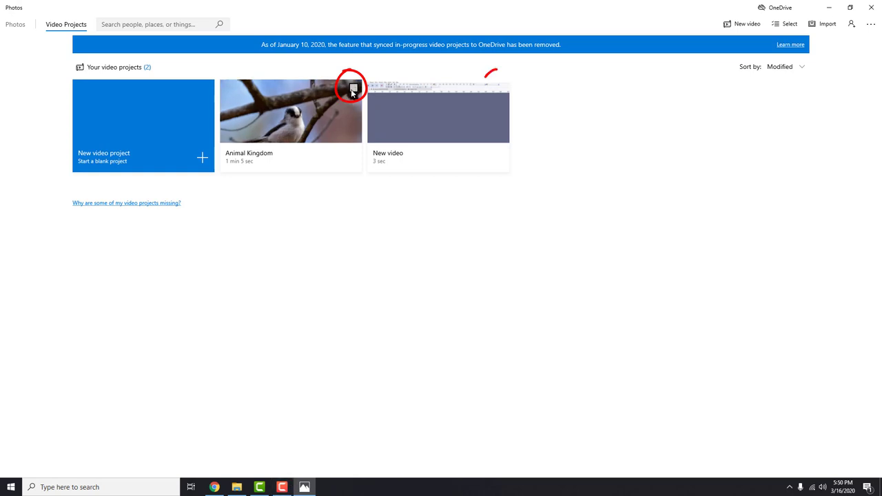
- Select the Animal Kingdom and New video projects and confirm removing both
{"action": "left_click", "coordinate": [502, 88]}
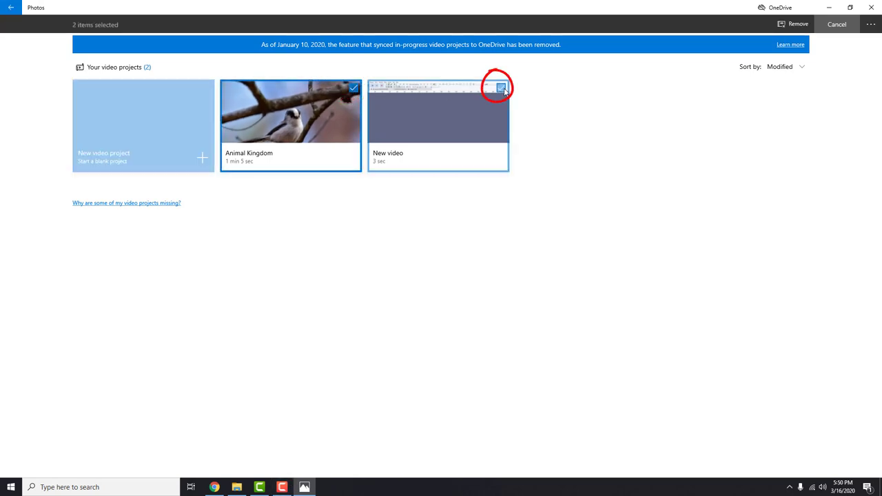
{"action": "left_click", "coordinate": [501, 87]}
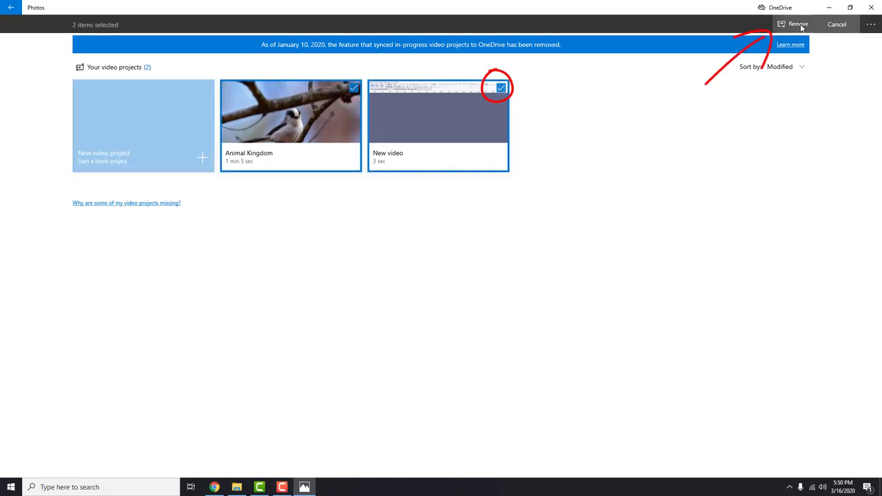
{"action": "left_click", "coordinate": [797, 24]}
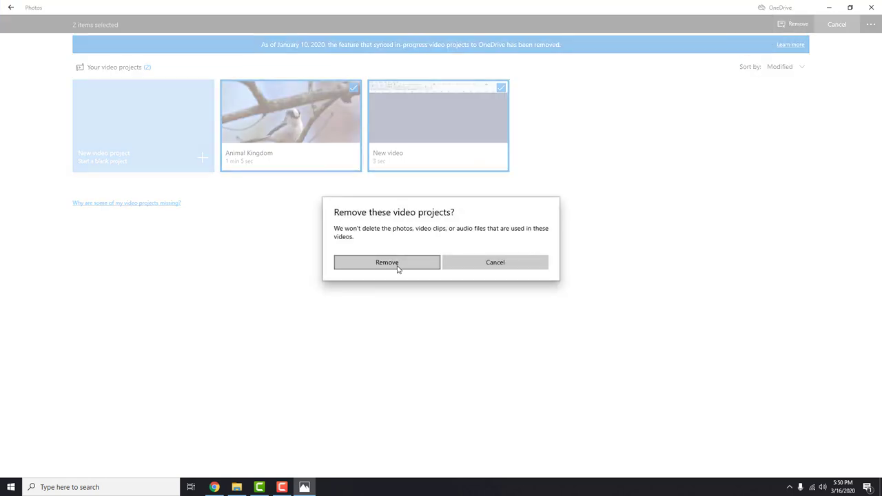
{"action": "left_click", "coordinate": [386, 262]}
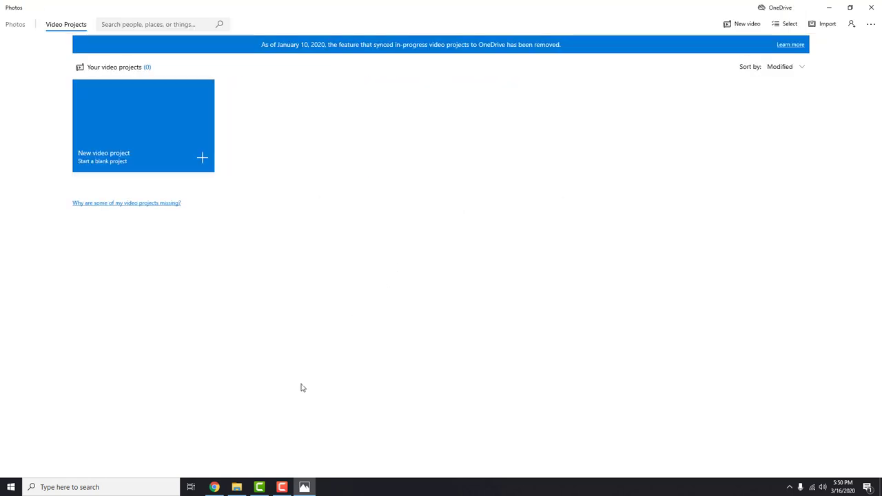
{"action": "mouse_move", "coordinate": [179, 150]}
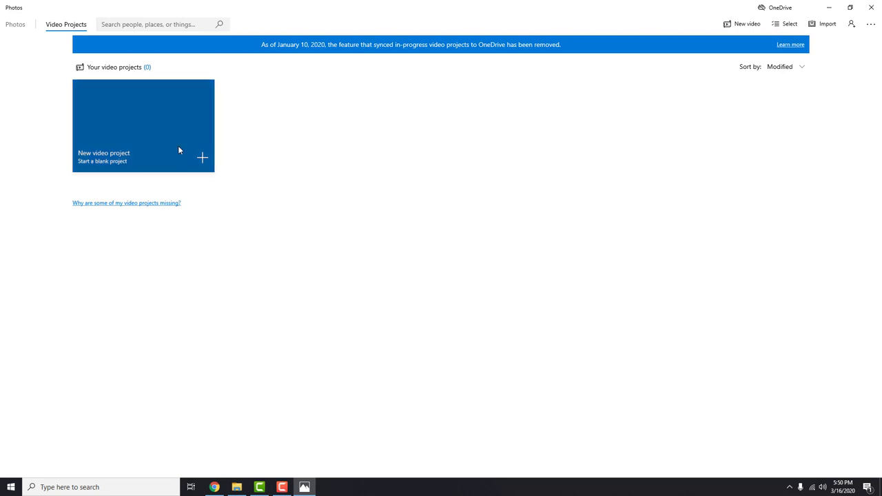
{"action": "mouse_move", "coordinate": [141, 156]}
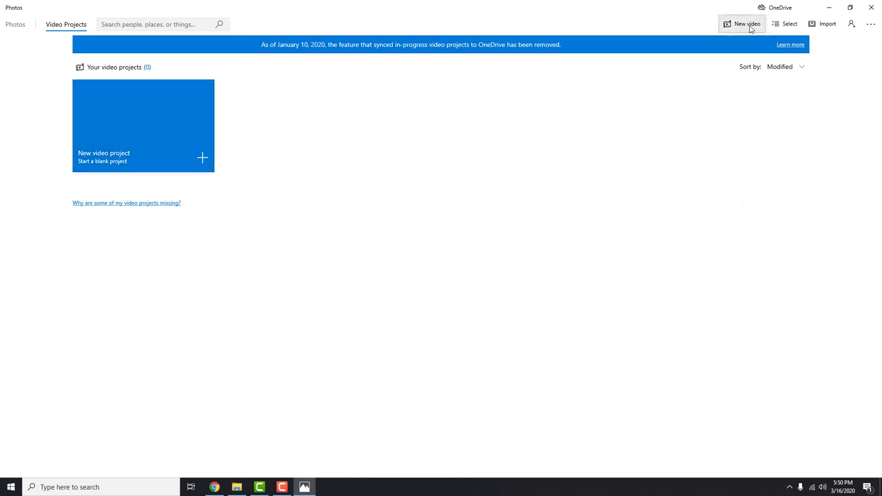
- Create a blank new video project named 'Animal Kingdom Video'
{"action": "left_click", "coordinate": [747, 24]}
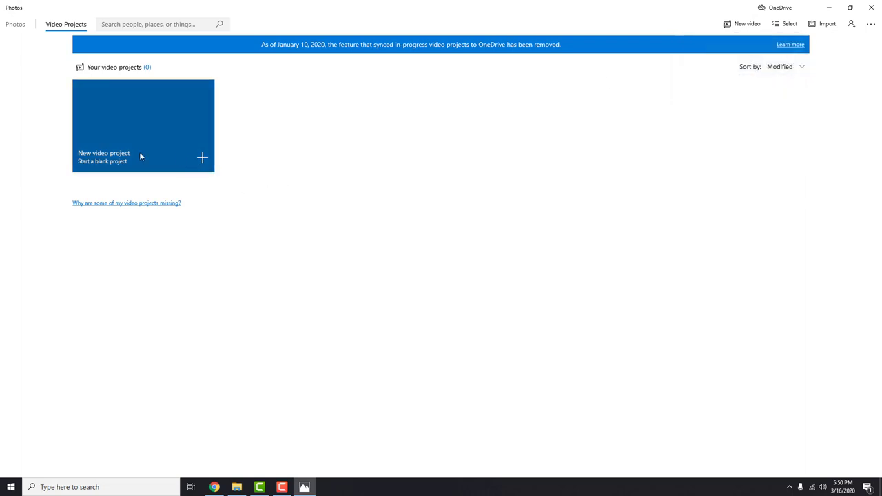
{"action": "left_click", "coordinate": [142, 126]}
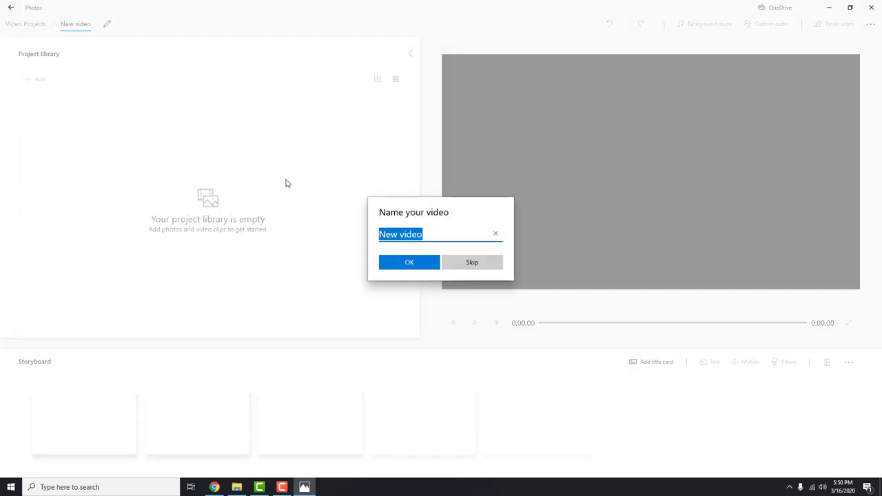
{"action": "type", "text": "Animal Kingdom Video"}
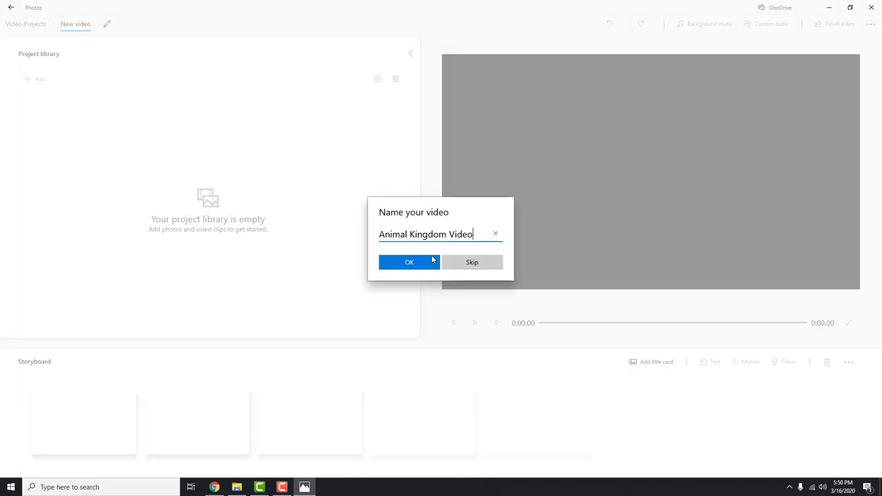
{"action": "left_click", "coordinate": [409, 262]}
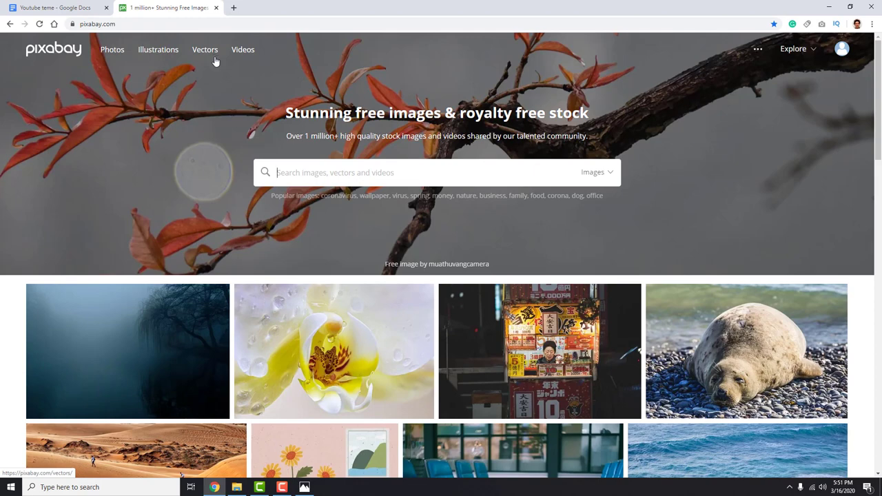
- Scroll through the Pixabay 'animal' image results
{"action": "scroll", "scroll_direction": "down", "scroll_amount": 3}
{"action": "type", "text": "animal"}
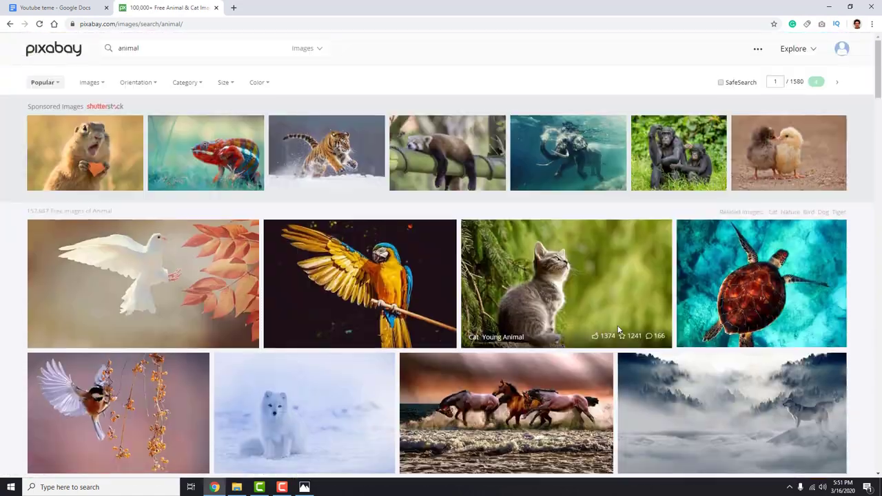
{"action": "scroll", "scroll_direction": "down", "scroll_amount": 3}
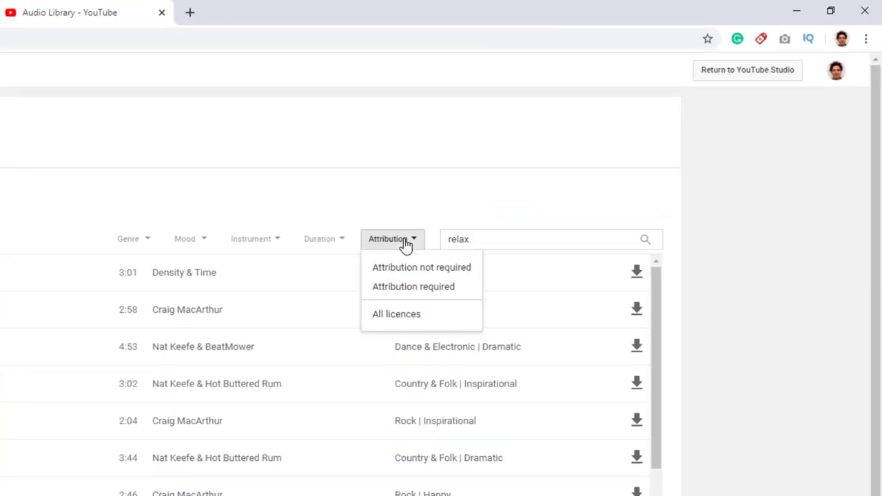
- Filter to 'Attribution not required' and save the Breathing Planet MP3 to the Music folder
{"action": "left_click", "coordinate": [421, 267]}
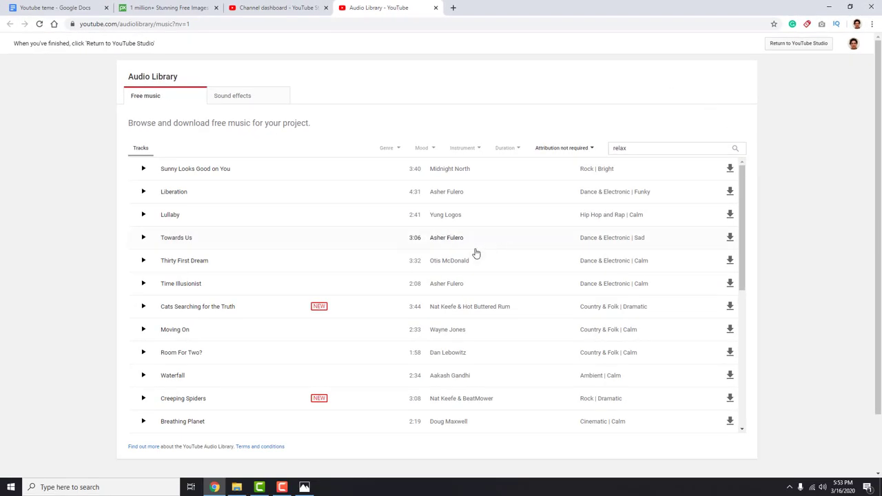
{"action": "scroll", "scroll_direction": "down", "scroll_amount": 3}
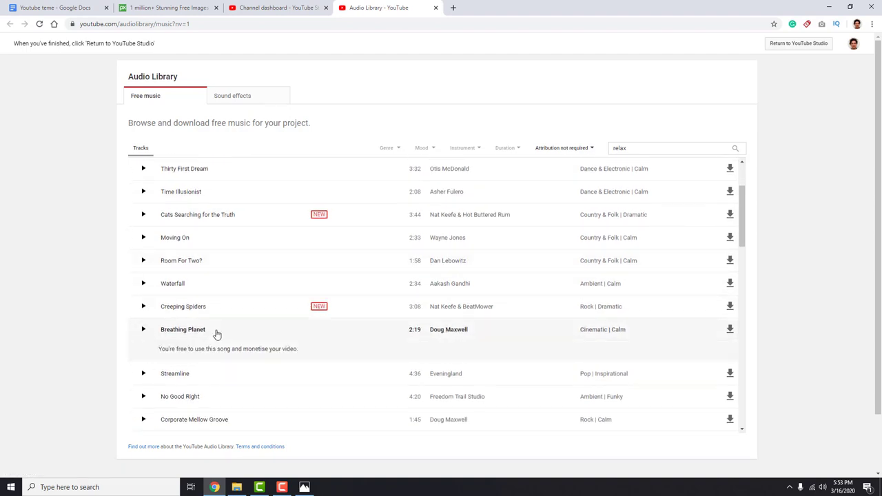
{"action": "mouse_move", "coordinate": [730, 330]}
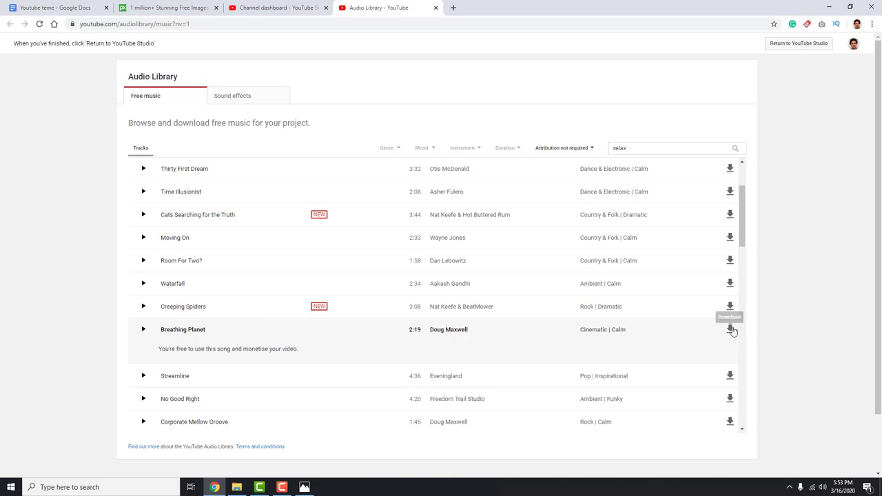
{"action": "left_click", "coordinate": [730, 330]}
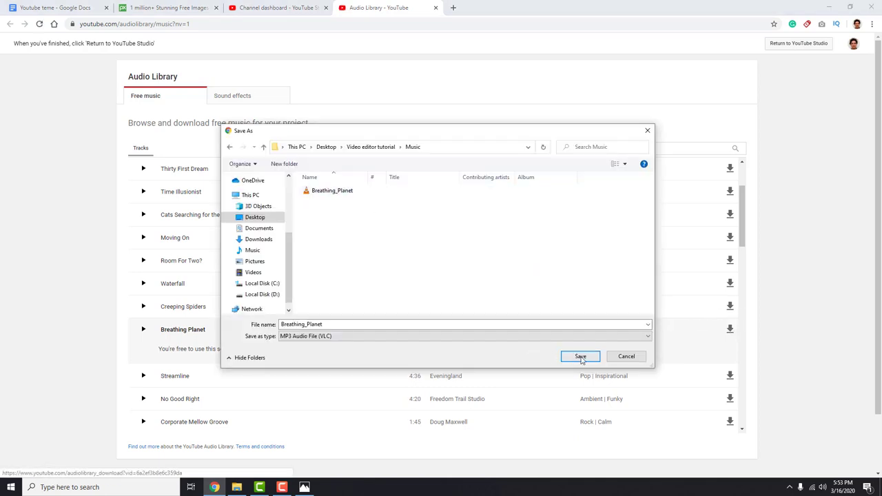
{"action": "left_click", "coordinate": [580, 357]}
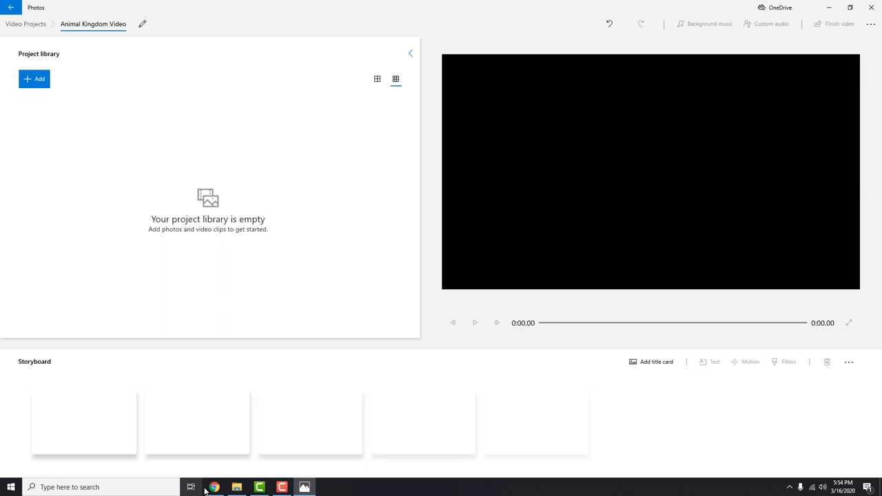
- Drag the three tutorial media folders into the Project library, dismissing the unsupported MP3 notice
{"action": "left_click", "coordinate": [34, 79]}
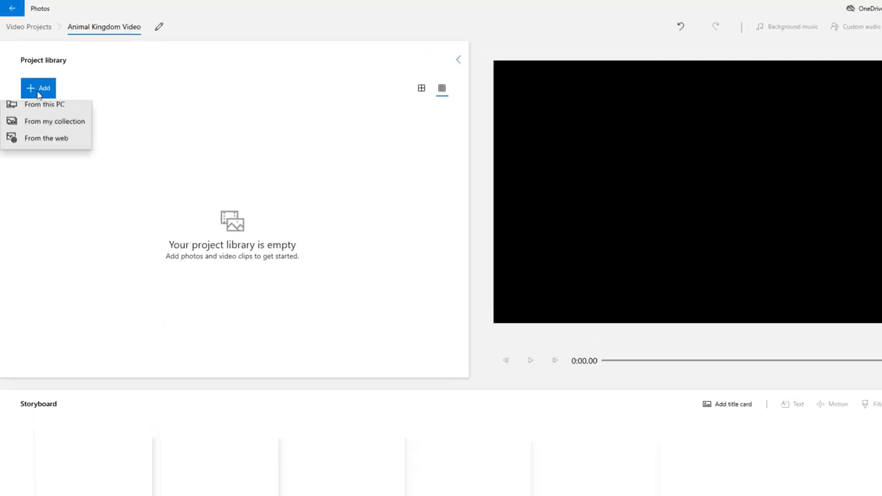
{"action": "left_click", "coordinate": [44, 104]}
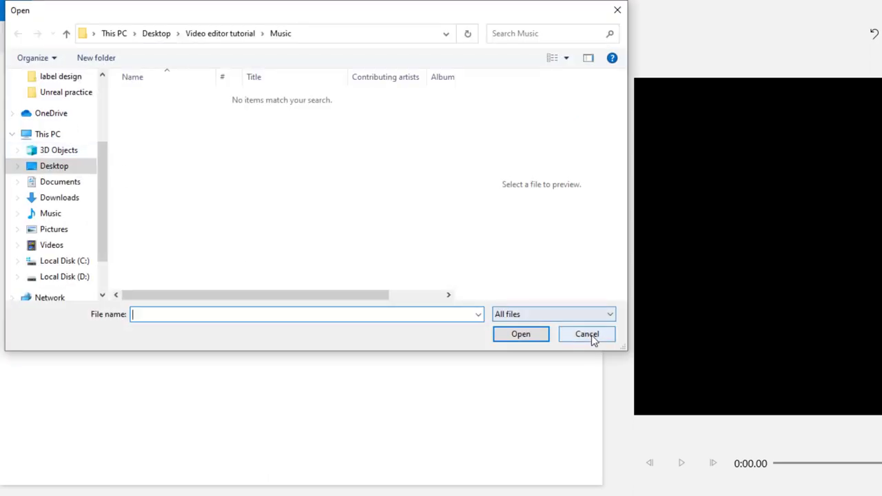
{"action": "left_click", "coordinate": [587, 334]}
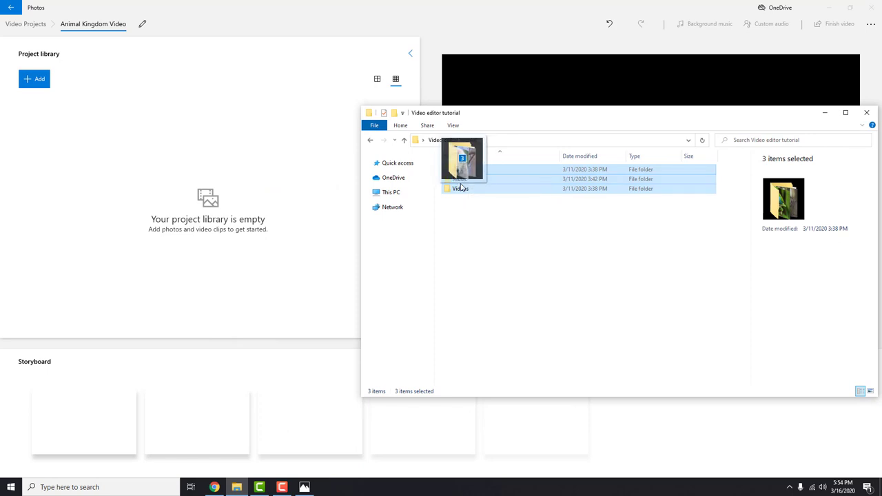
{"action": "left_click_drag", "start_coordinate": [462, 169], "coordinate": [160, 143]}
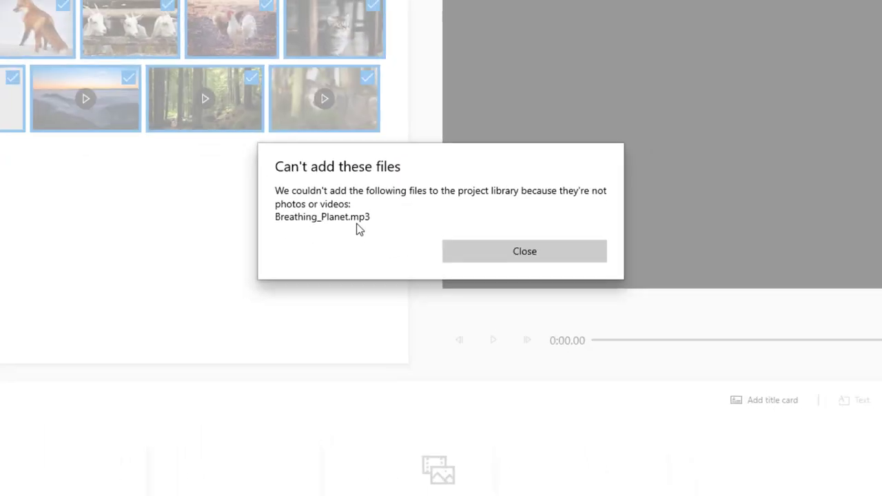
{"action": "left_click", "coordinate": [525, 251]}
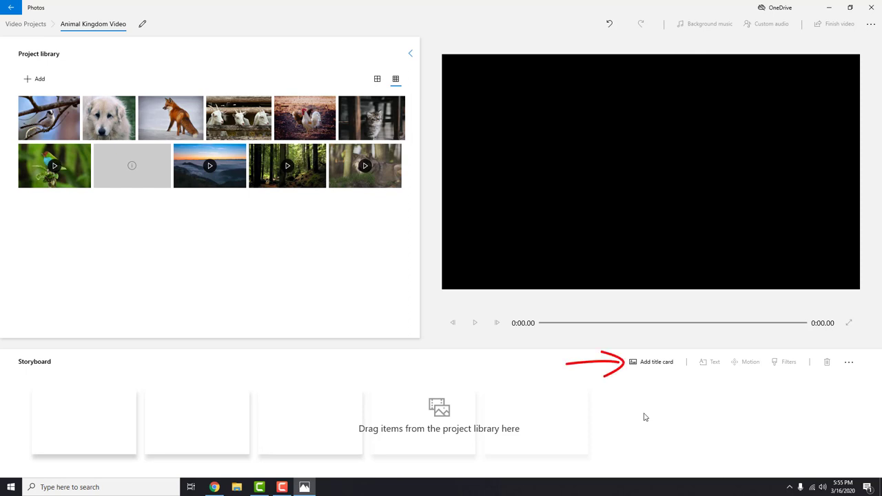
- Add a title card to the start of the storyboard
{"action": "left_click", "coordinate": [656, 362]}
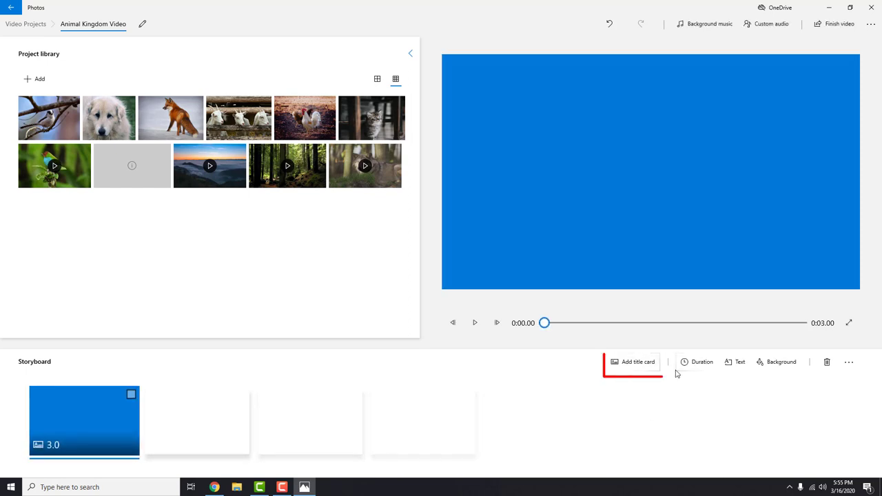
{"action": "mouse_move", "coordinate": [638, 362]}
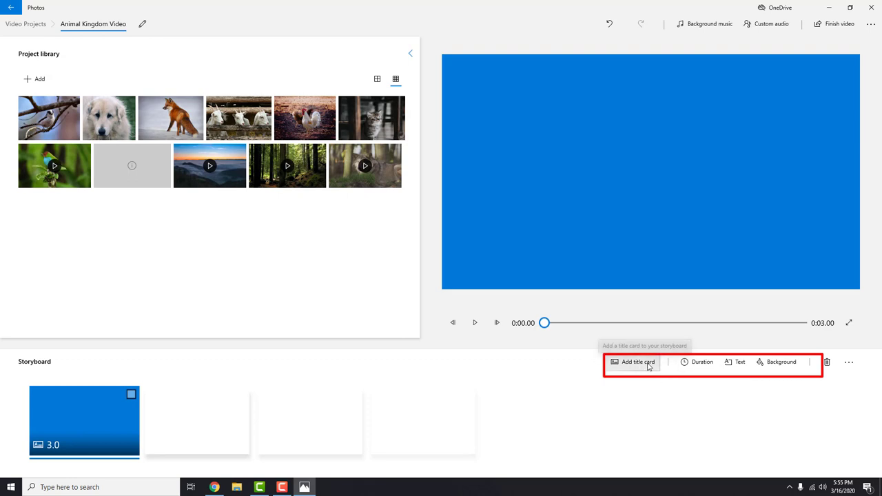
- Enter 'Animal Kingdom' as the title text and preview the animation
{"action": "left_click", "coordinate": [740, 362]}
{"action": "type", "text": "Title"}
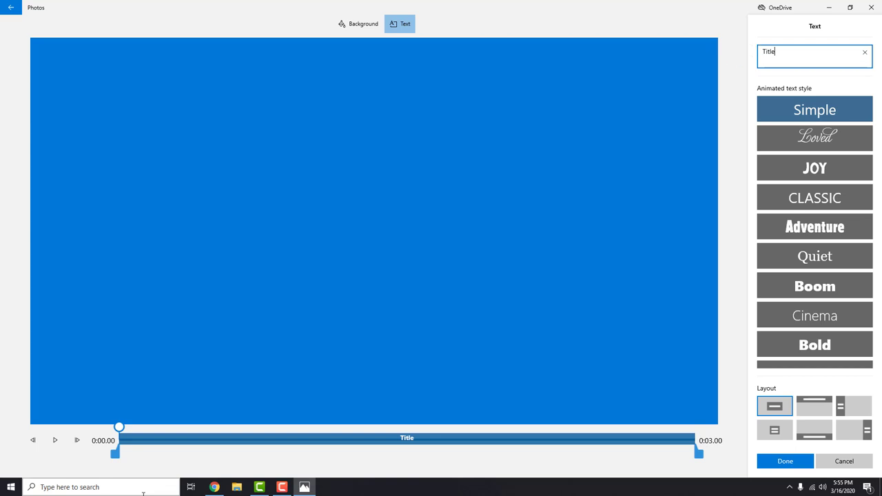
{"action": "type", "text": "Animal Kingdom"}
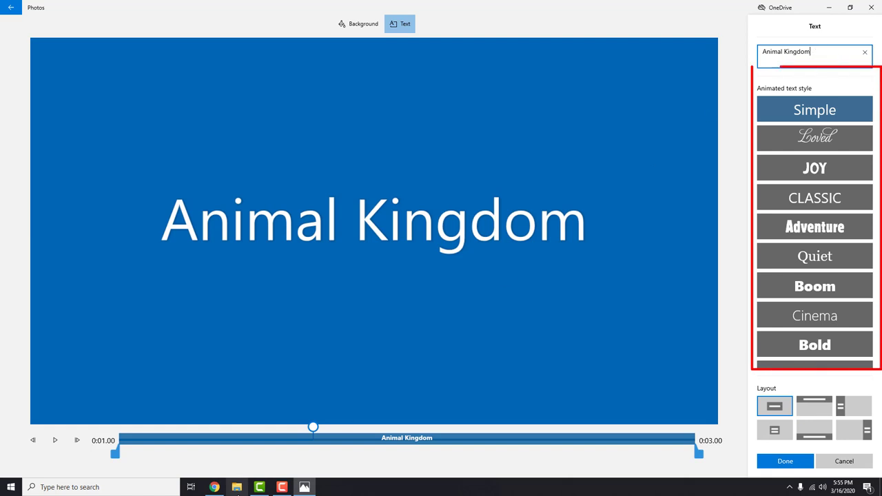
{"action": "scroll", "scroll_direction": "down", "scroll_amount": 3}
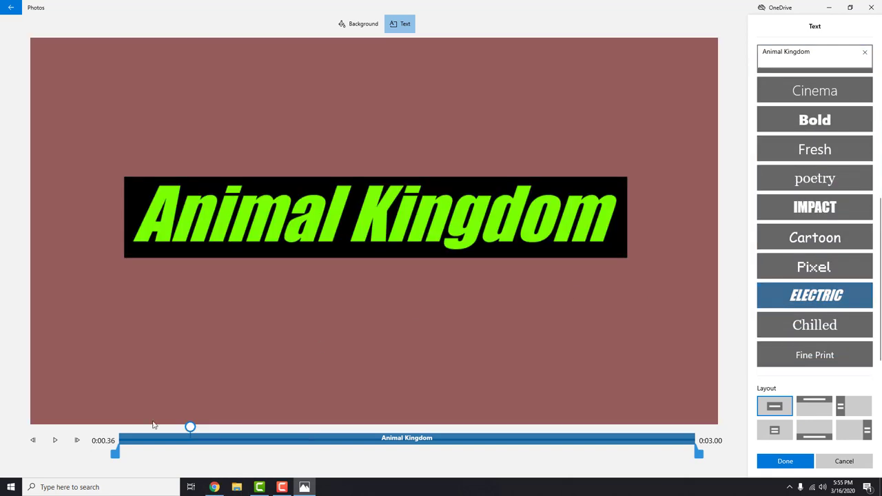
{"action": "left_click", "coordinate": [54, 440]}
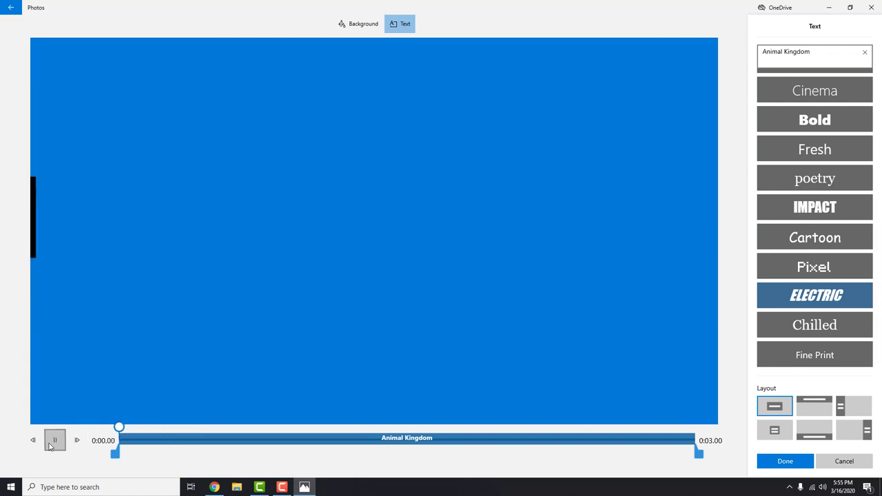
{"action": "left_click", "coordinate": [55, 441]}
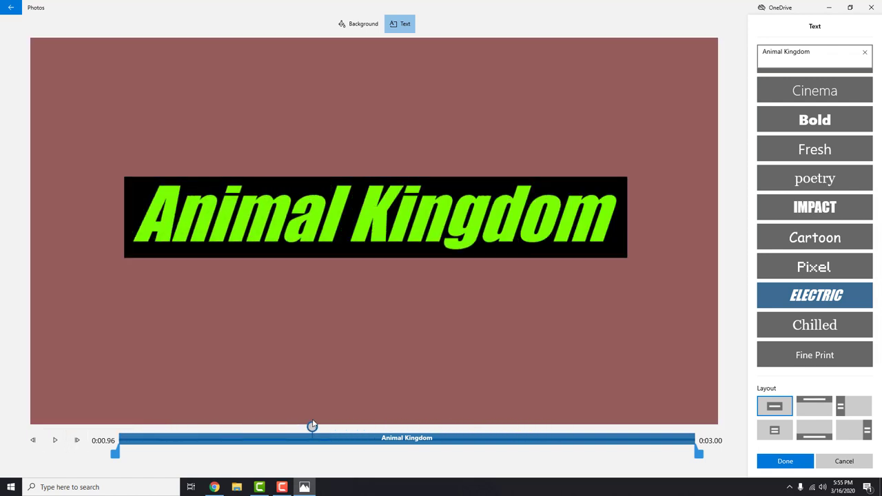
{"action": "left_click_drag", "start_coordinate": [312, 427], "coordinate": [227, 427]}
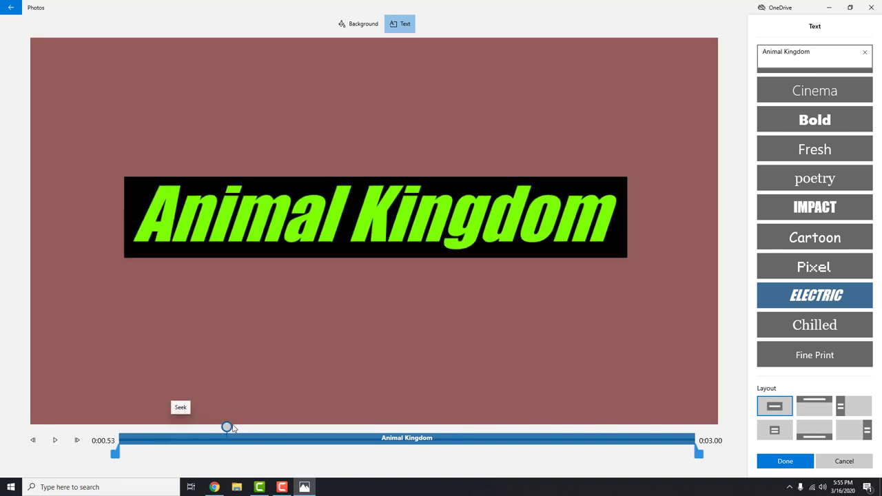
{"action": "left_click_drag", "start_coordinate": [228, 428], "coordinate": [553, 428]}
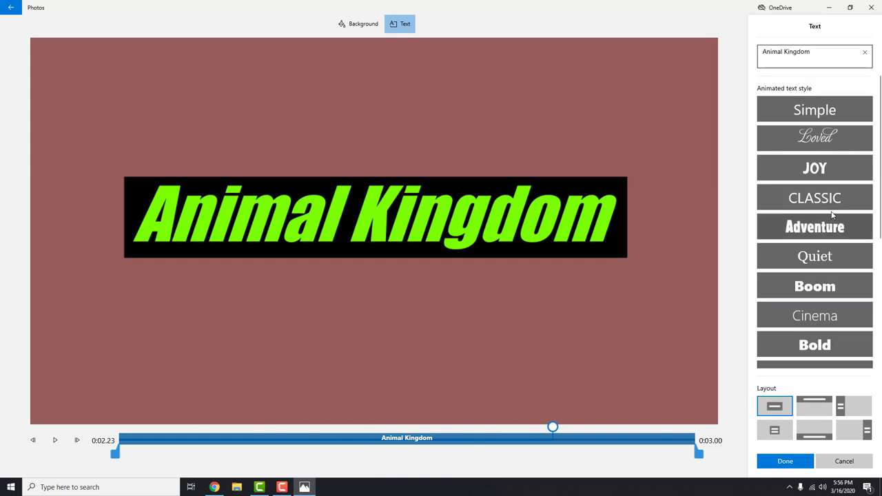
- Apply the Classic text style, keep the centred layout, and confirm the title card
{"action": "left_click", "coordinate": [815, 198]}
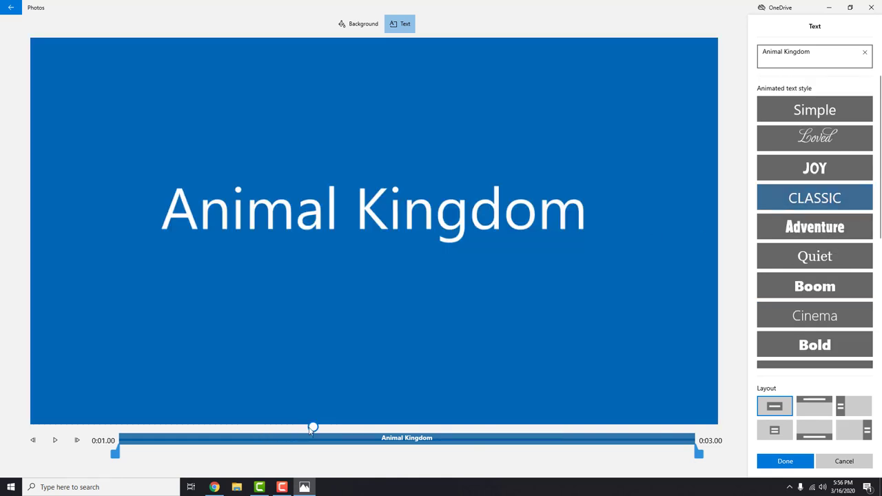
{"action": "left_click", "coordinate": [54, 441]}
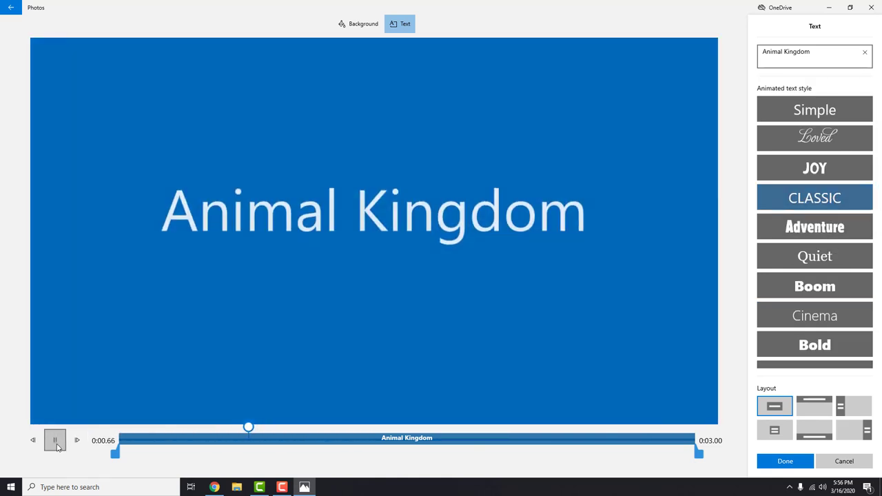
{"action": "left_click", "coordinate": [54, 441]}
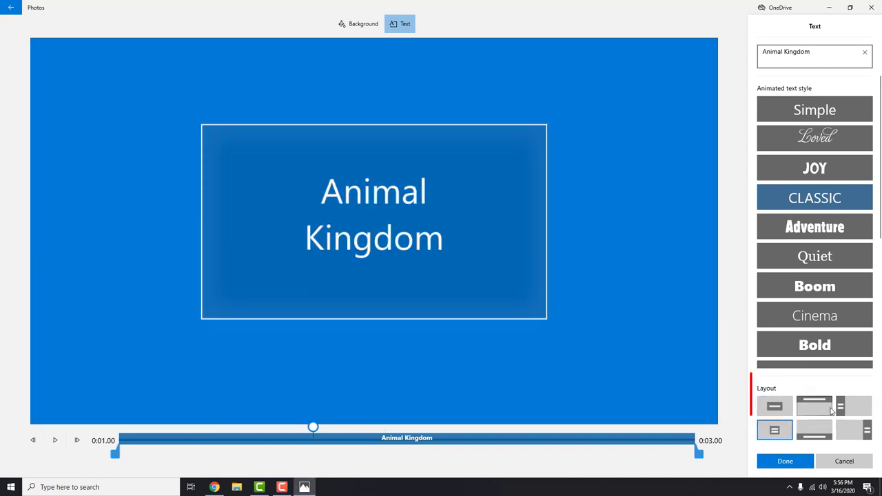
{"action": "left_click", "coordinate": [853, 406]}
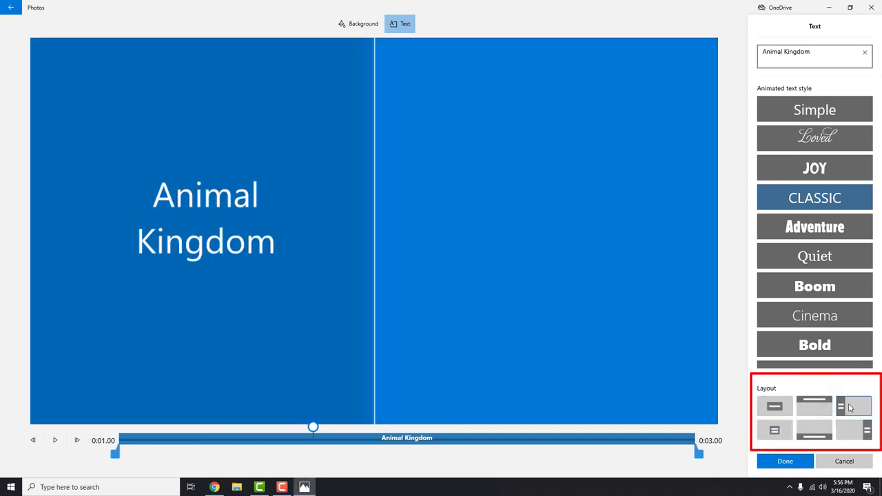
{"action": "left_click", "coordinate": [775, 406]}
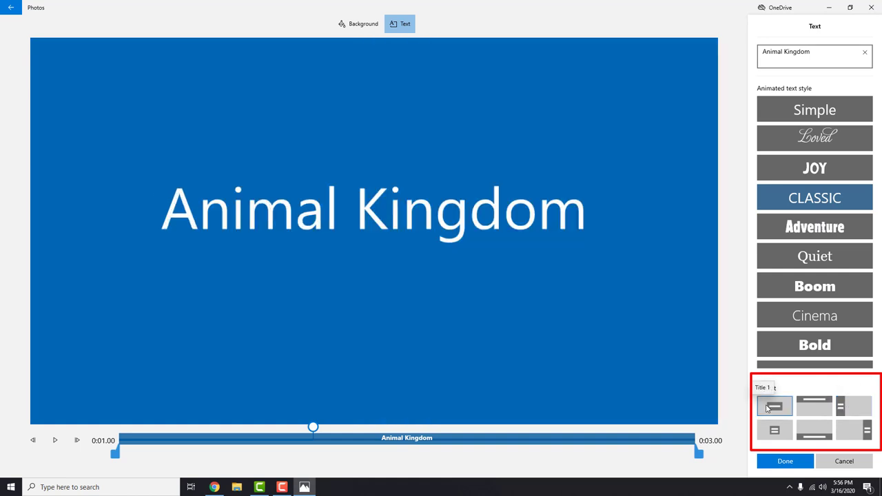
{"action": "left_click", "coordinate": [785, 461]}
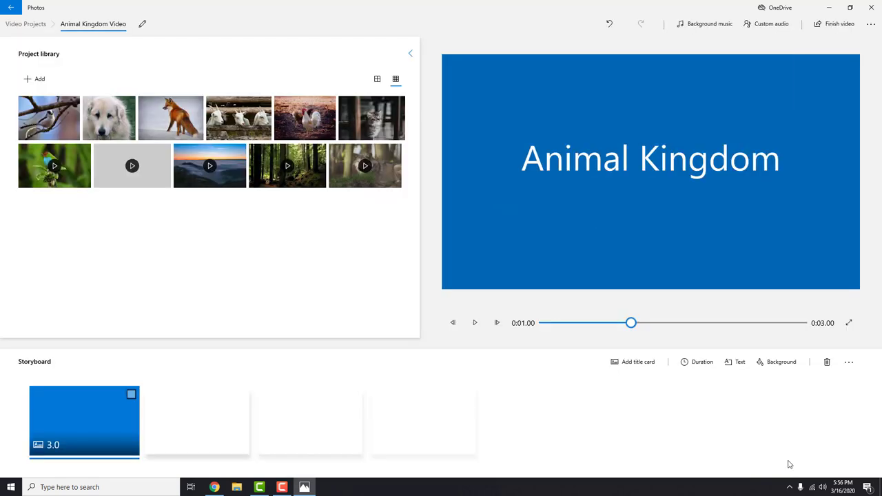
- Select the Animal Kingdom title card and set its background colour to green
{"action": "left_click", "coordinate": [474, 322]}
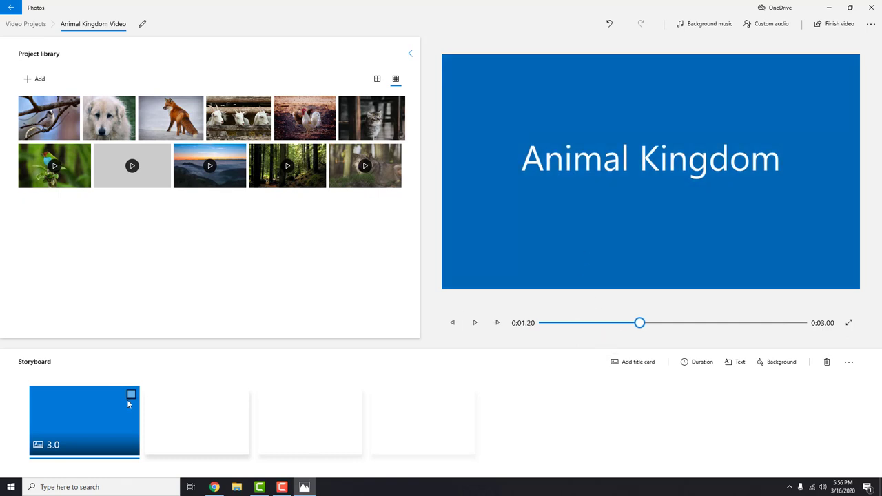
{"action": "left_click", "coordinate": [777, 362]}
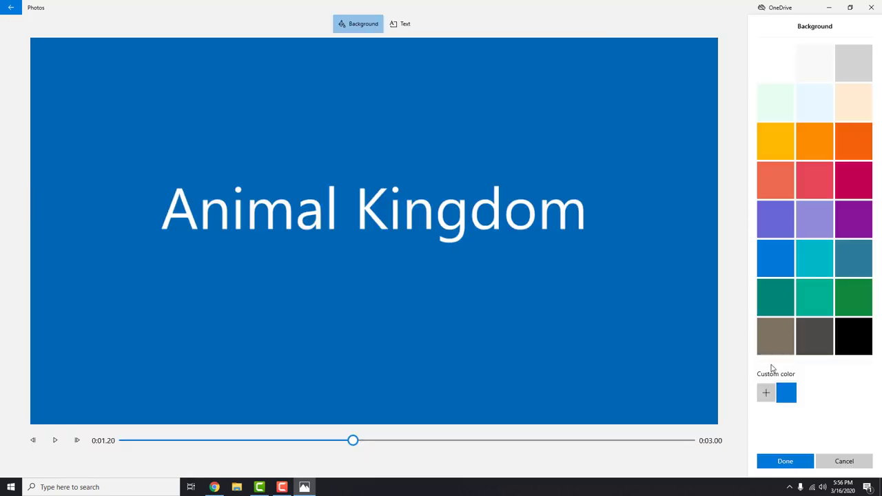
{"action": "left_click", "coordinate": [853, 298]}
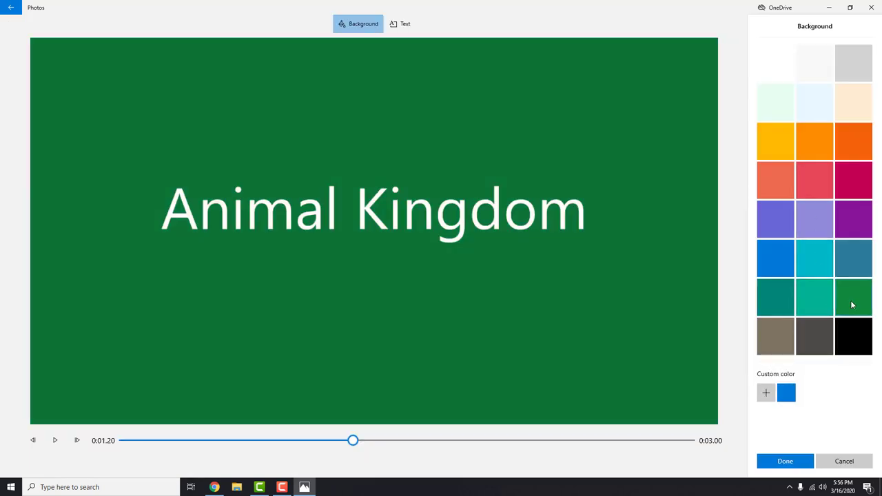
{"action": "left_click", "coordinate": [785, 461]}
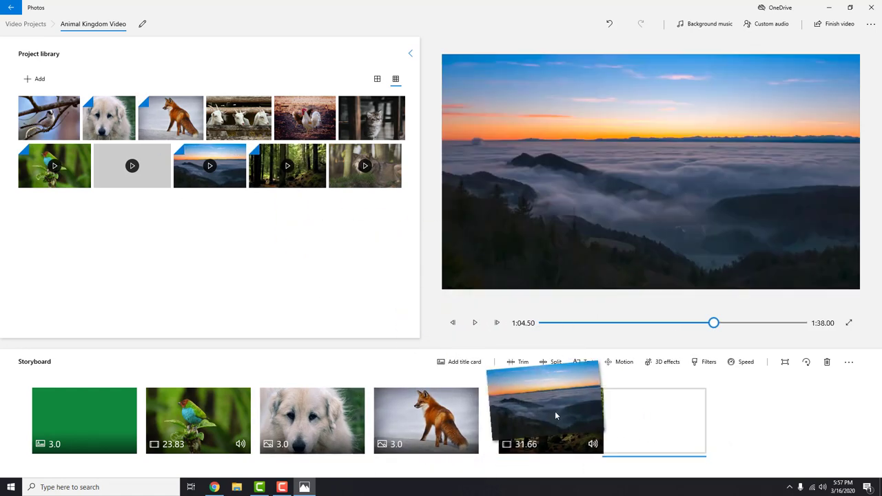
- Move the sunset clip into its new position and play through the reordered preview
{"action": "left_click_drag", "start_coordinate": [544, 407], "coordinate": [311, 420]}
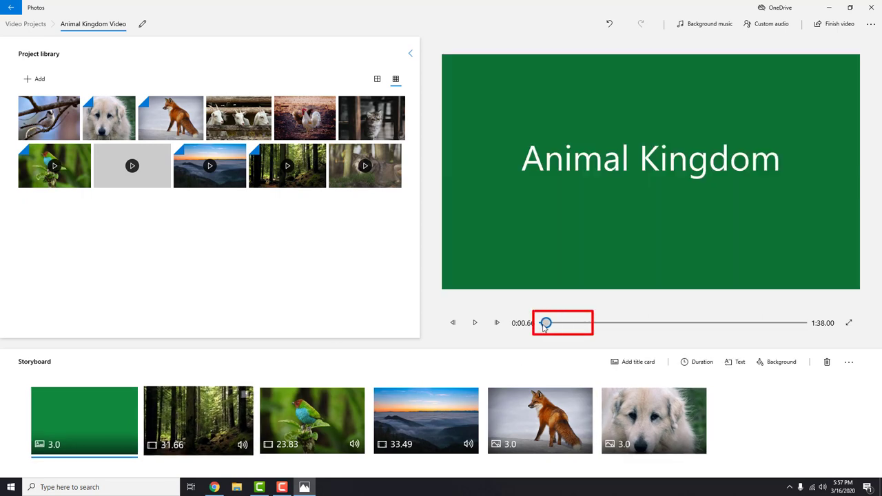
{"action": "left_click", "coordinate": [475, 322]}
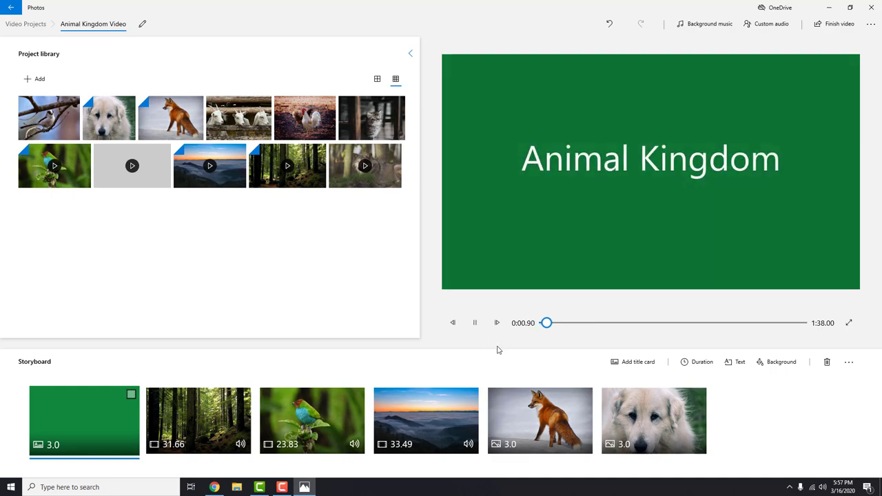
{"action": "left_click", "coordinate": [199, 421]}
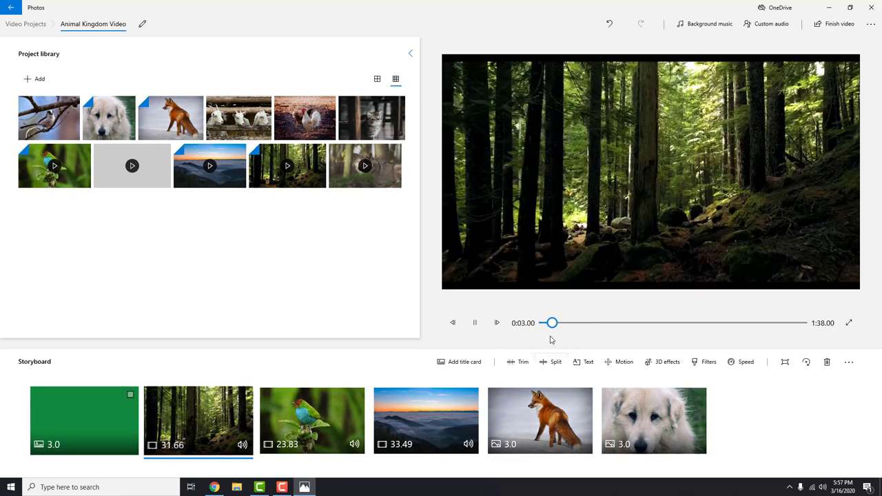
{"action": "left_click_drag", "start_coordinate": [552, 323], "coordinate": [578, 322]}
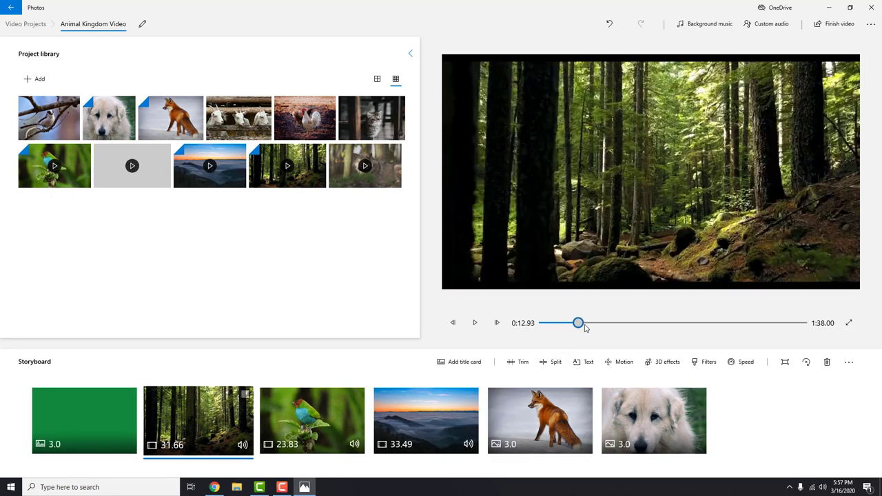
{"action": "left_click_drag", "start_coordinate": [577, 323], "coordinate": [641, 322]}
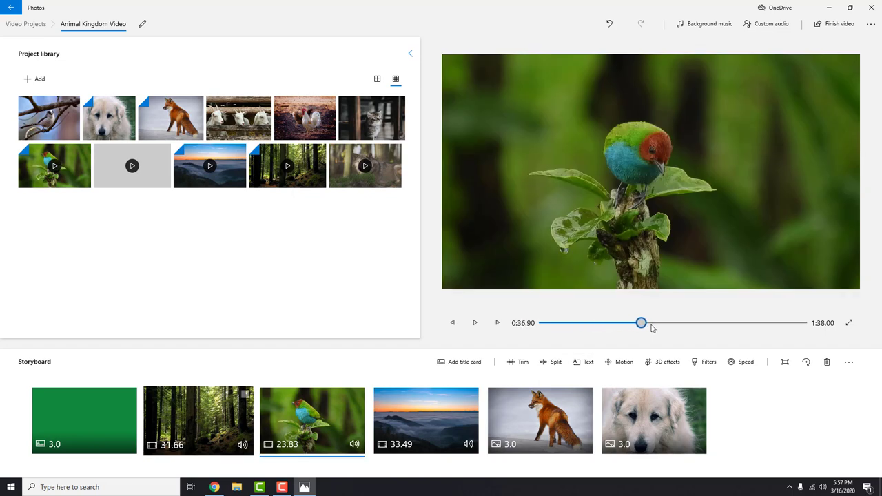
{"action": "left_click", "coordinate": [475, 322]}
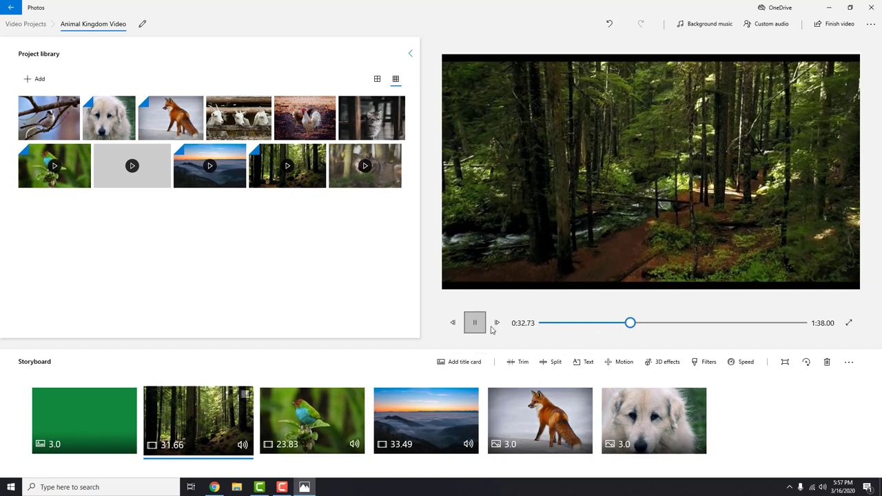
{"action": "left_click", "coordinate": [654, 420]}
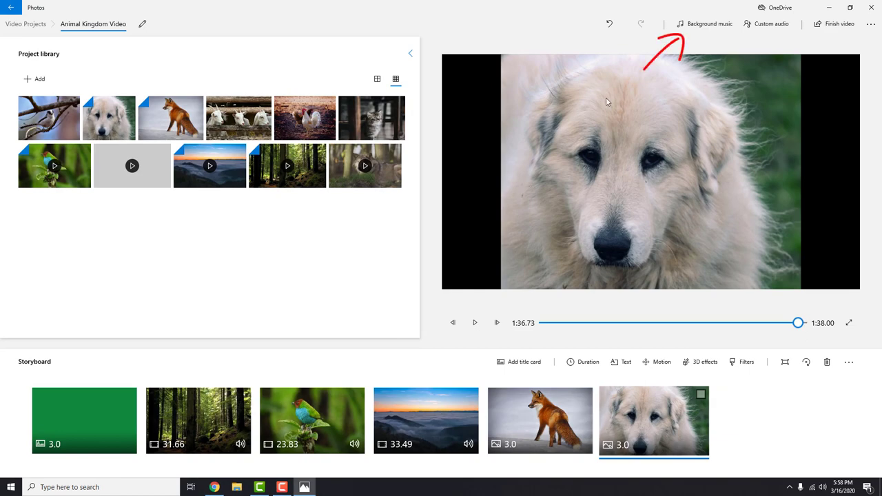
{"action": "left_click", "coordinate": [704, 23]}
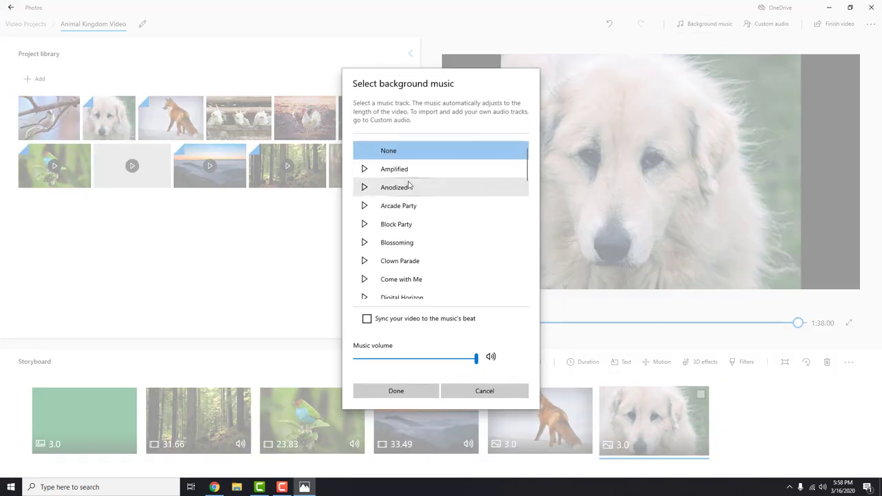
{"action": "left_click", "coordinate": [407, 187]}
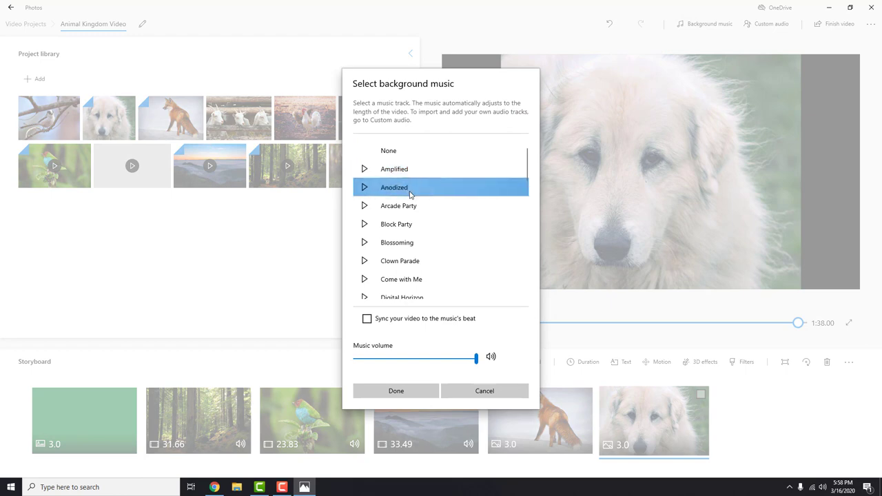
{"action": "left_click", "coordinate": [397, 224]}
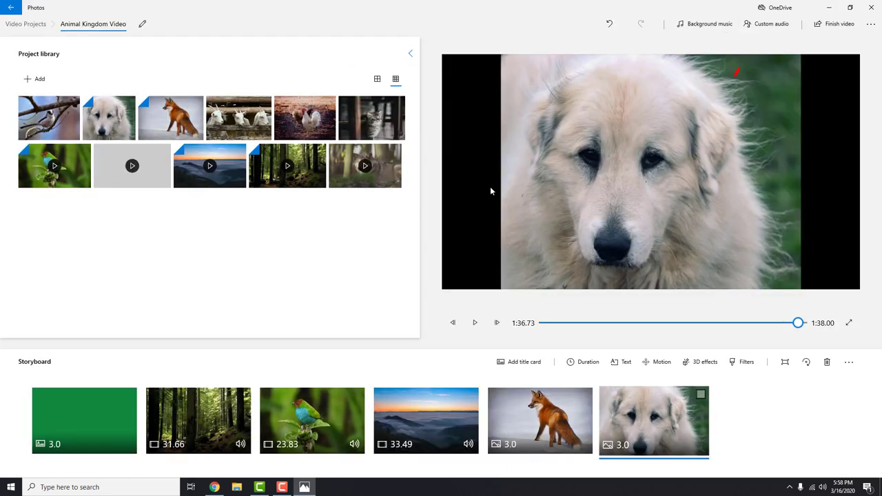
{"action": "left_click", "coordinate": [770, 23]}
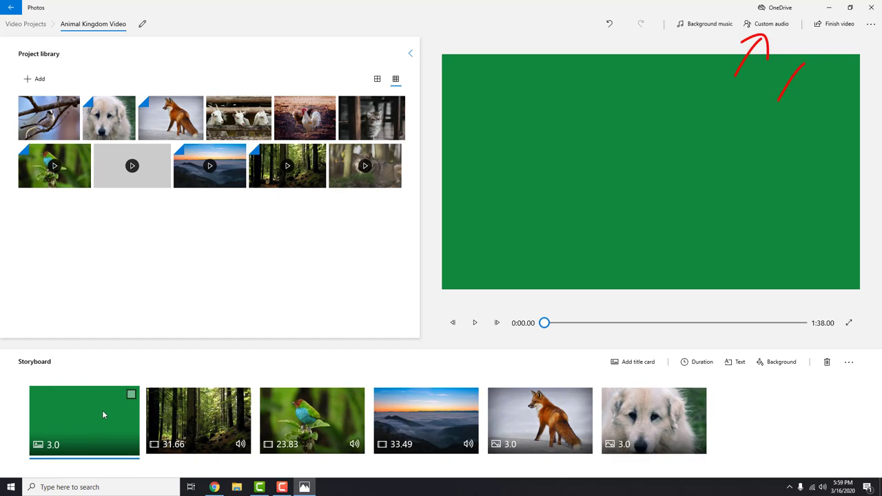
- Add Breathing_Planet as custom audio for the whole video and preview it with the music
{"action": "left_click", "coordinate": [771, 23]}
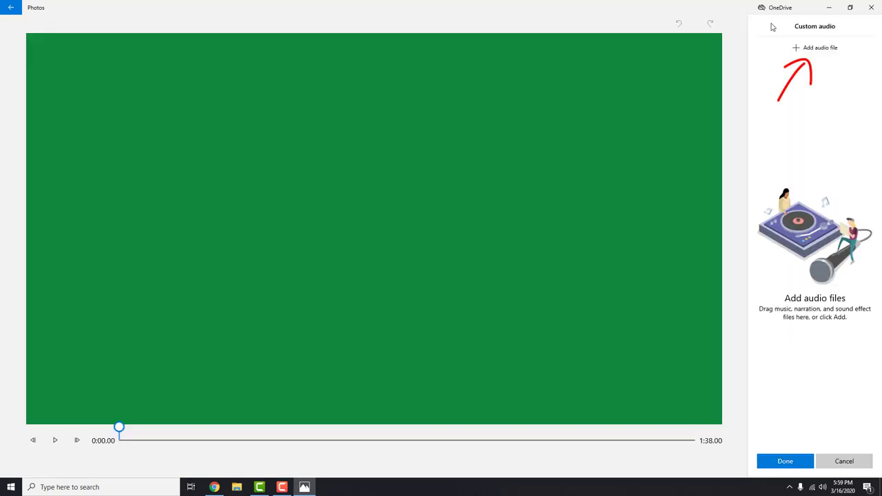
{"action": "mouse_move", "coordinate": [820, 48]}
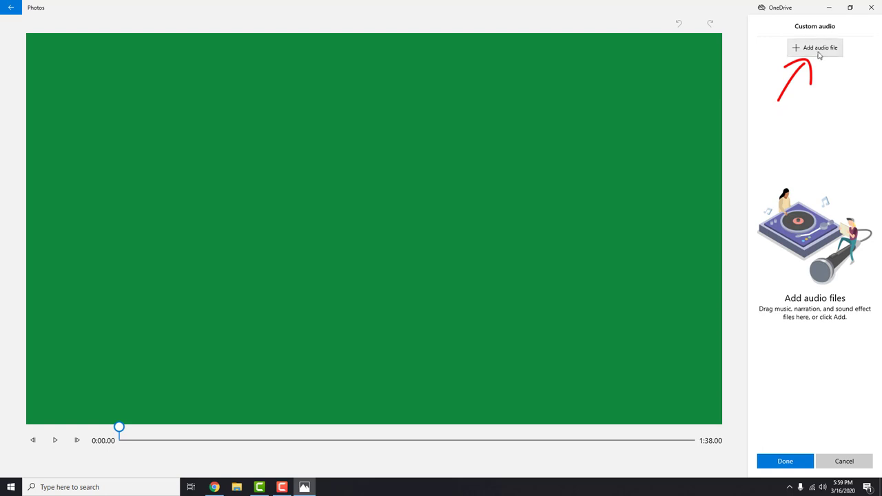
{"action": "left_click", "coordinate": [815, 48]}
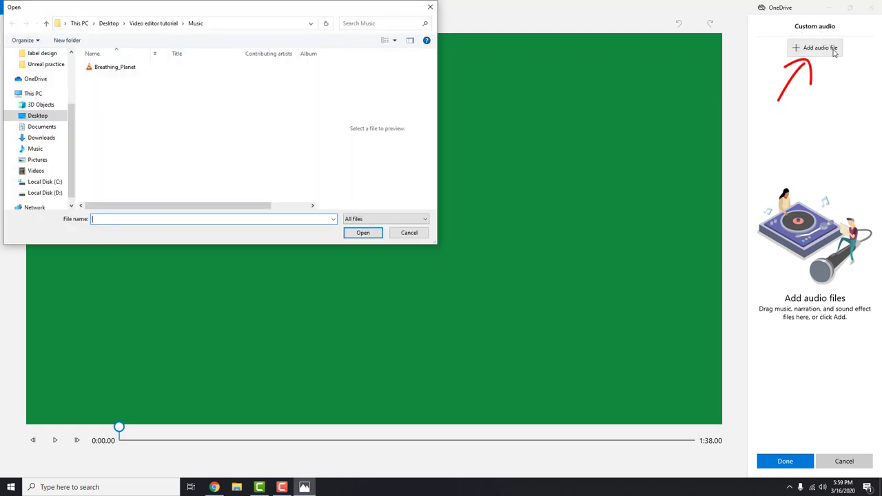
{"action": "left_click", "coordinate": [115, 67]}
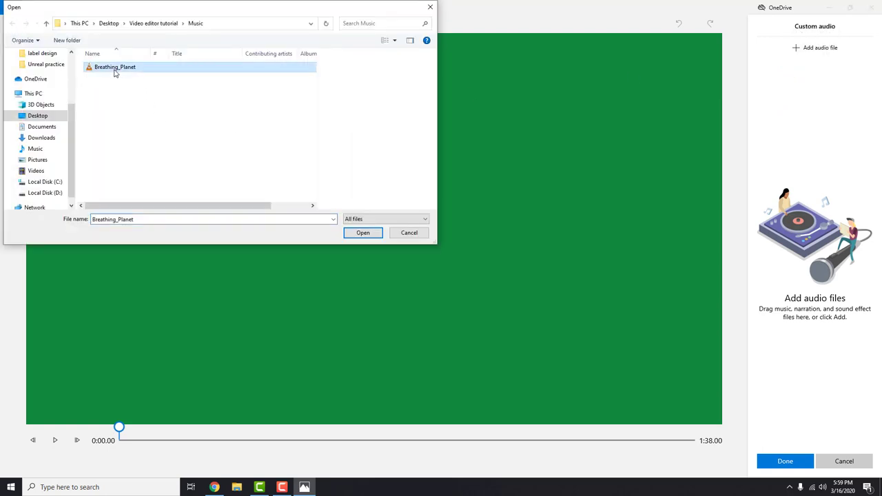
{"action": "left_click", "coordinate": [363, 232]}
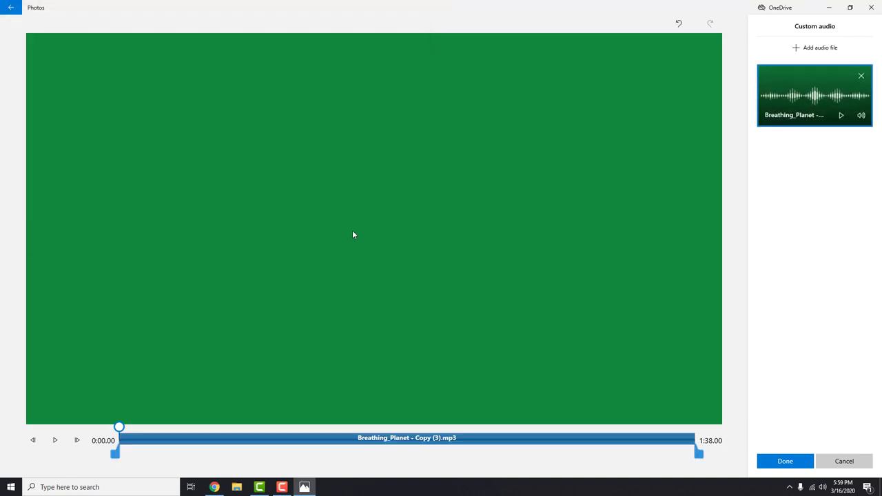
{"action": "left_click", "coordinate": [785, 462]}
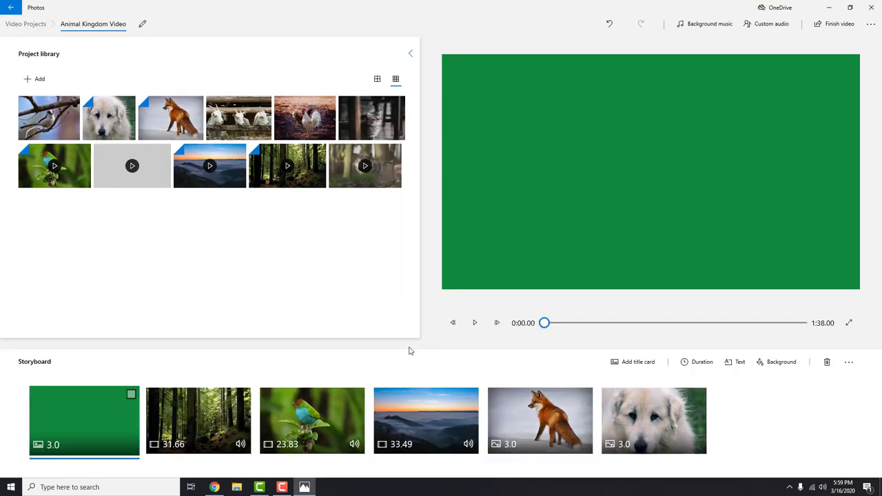
{"action": "left_click", "coordinate": [198, 421]}
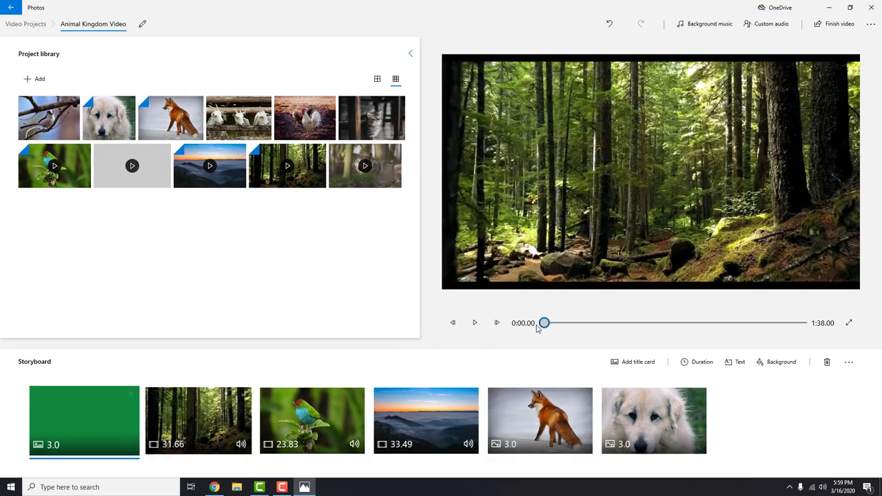
{"action": "left_click", "coordinate": [475, 323]}
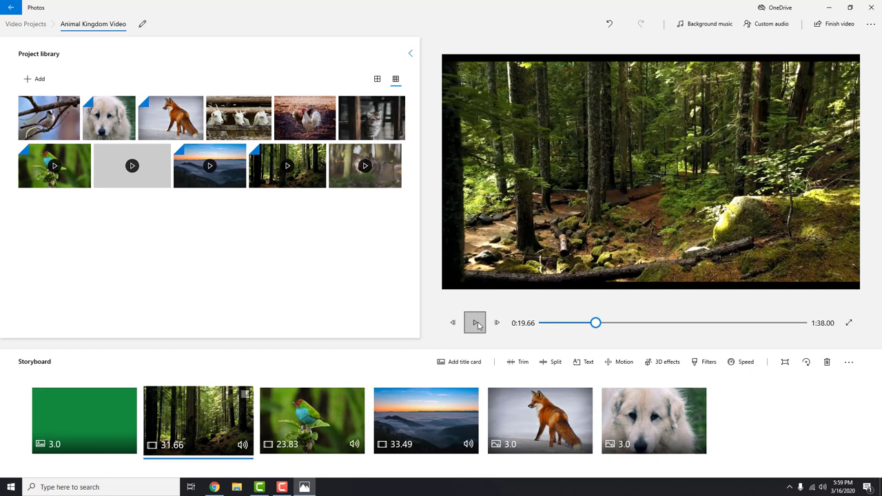
- Trim the forest clip to about 5.5 seconds and confirm the sunset clip trim, totalling 26.8 seconds
{"action": "left_click", "coordinate": [475, 322]}
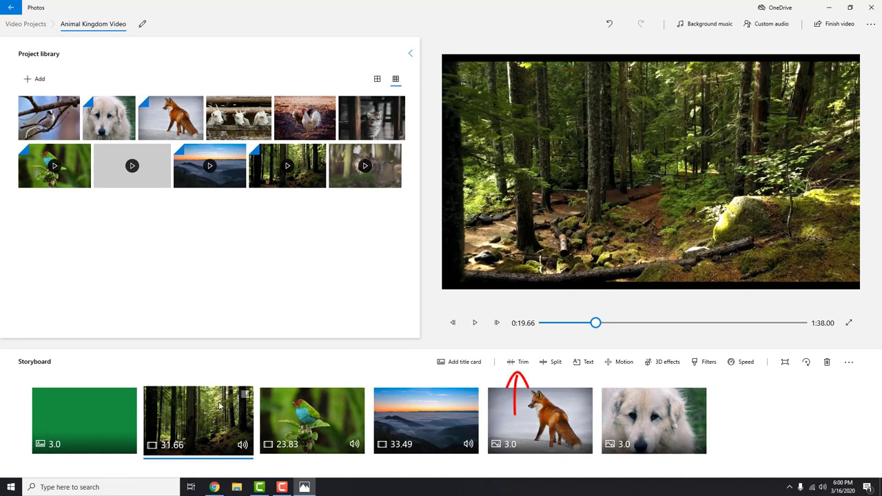
{"action": "mouse_move", "coordinate": [519, 362]}
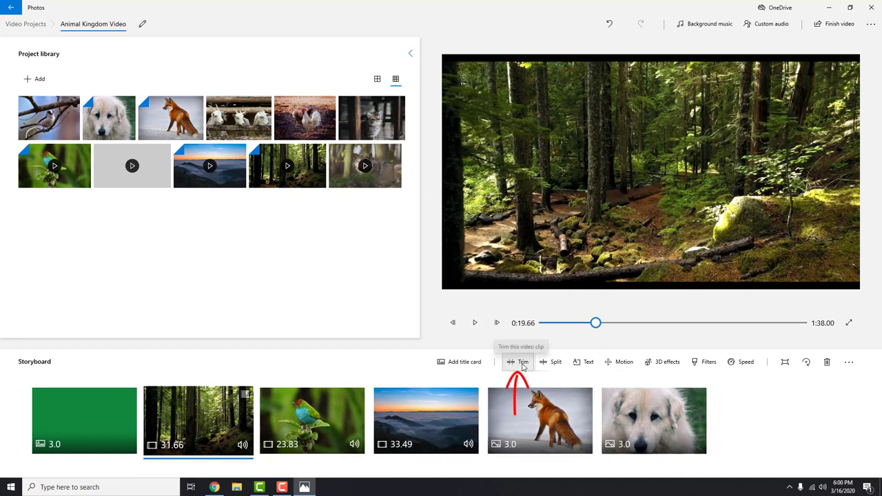
{"action": "left_click", "coordinate": [519, 362]}
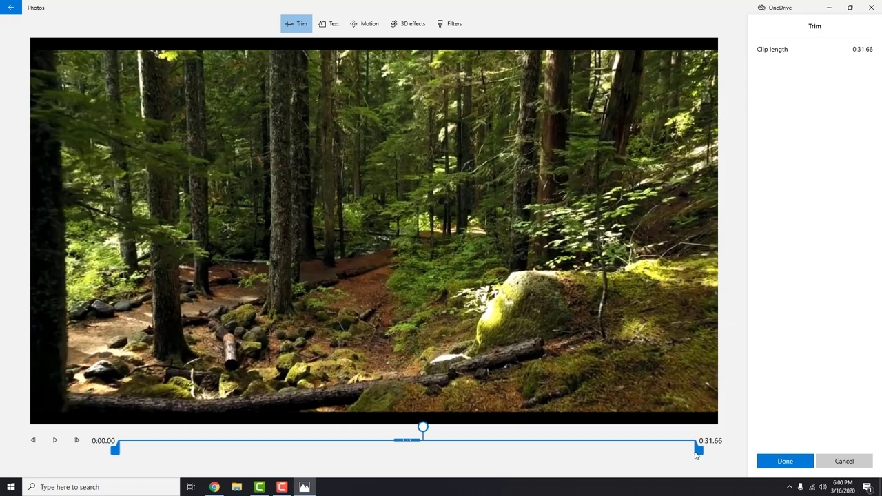
{"action": "left_click_drag", "start_coordinate": [699, 453], "coordinate": [531, 453]}
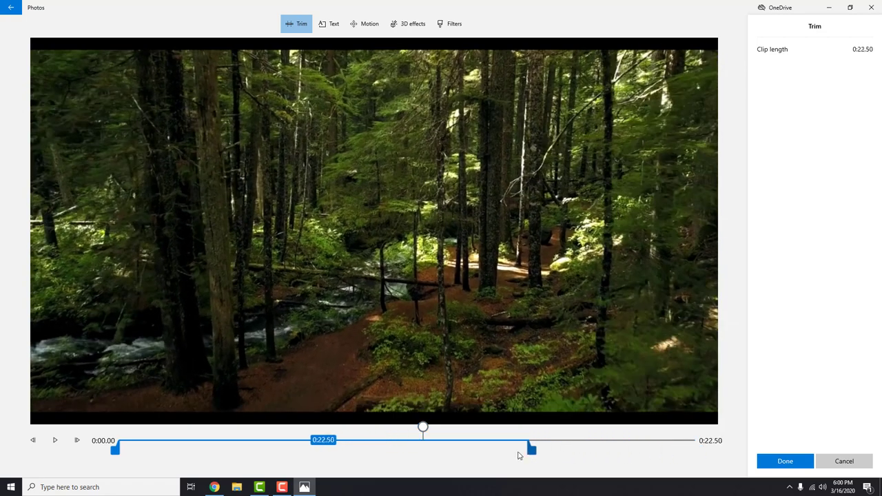
{"action": "left_click_drag", "start_coordinate": [531, 449], "coordinate": [184, 449]}
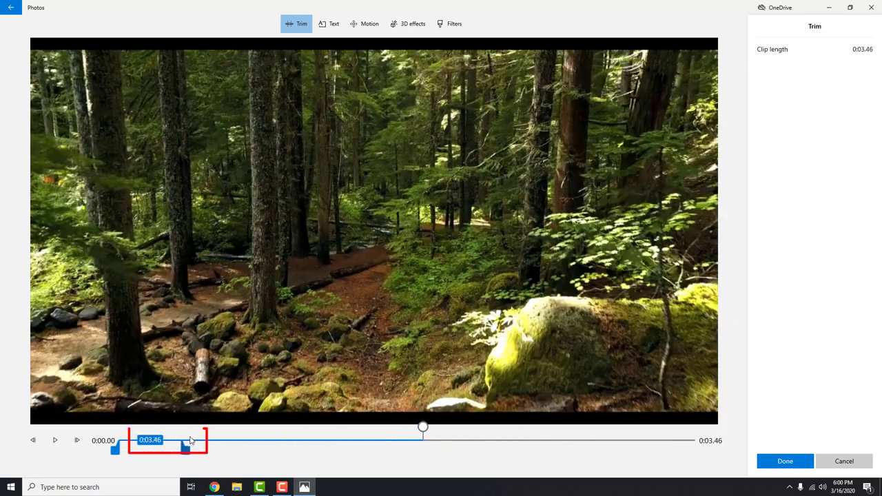
{"action": "left_click_drag", "start_coordinate": [185, 448], "coordinate": [219, 448]}
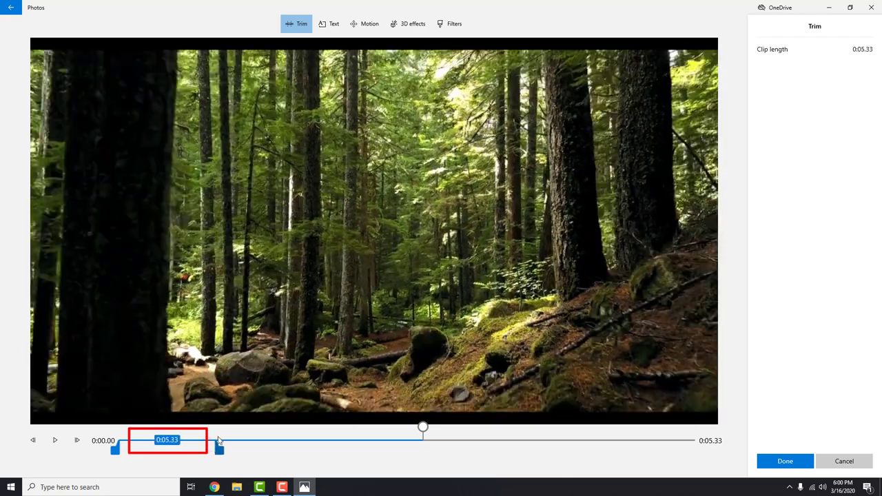
{"action": "left_click_drag", "start_coordinate": [423, 428], "coordinate": [139, 428]}
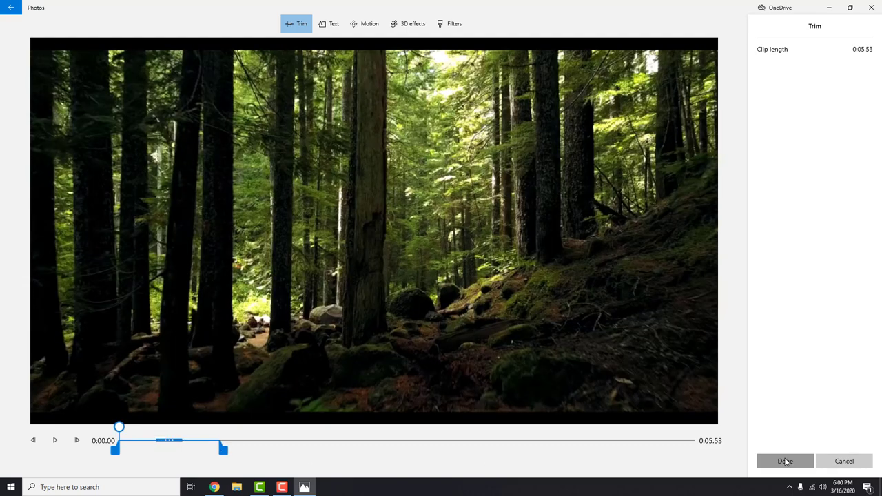
{"action": "left_click", "coordinate": [785, 461]}
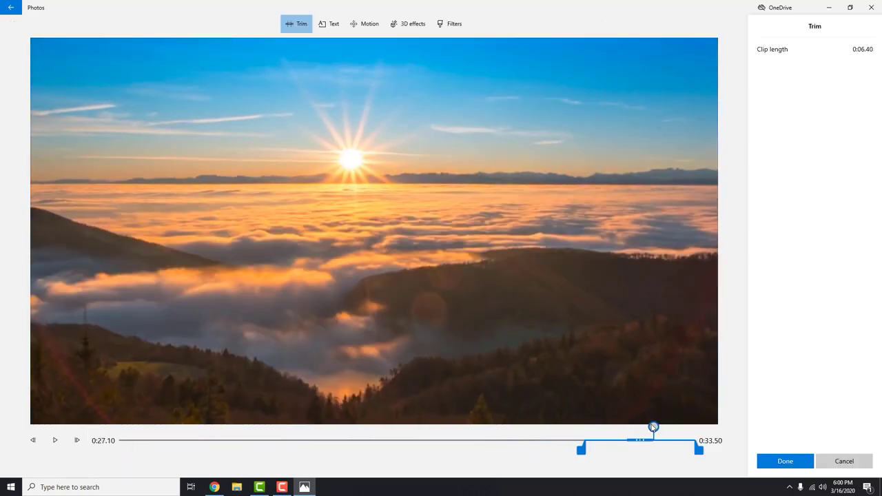
{"action": "left_click", "coordinate": [785, 461]}
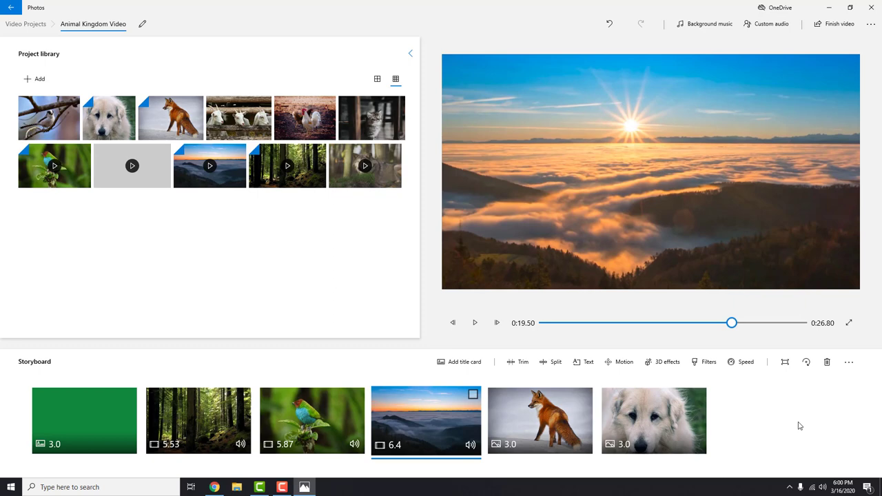
- Set the fox and dog photos to 5 seconds each, bringing the video to 30.8 seconds
{"action": "left_click", "coordinate": [539, 420]}
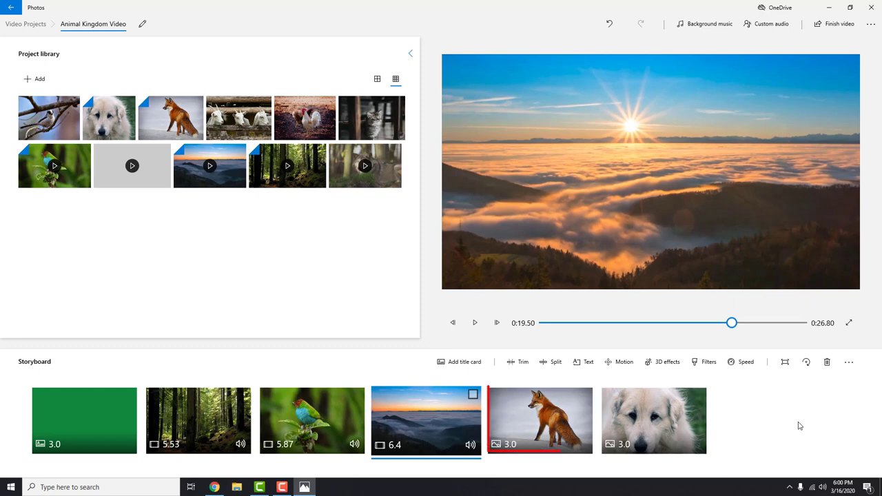
{"action": "left_click", "coordinate": [540, 420]}
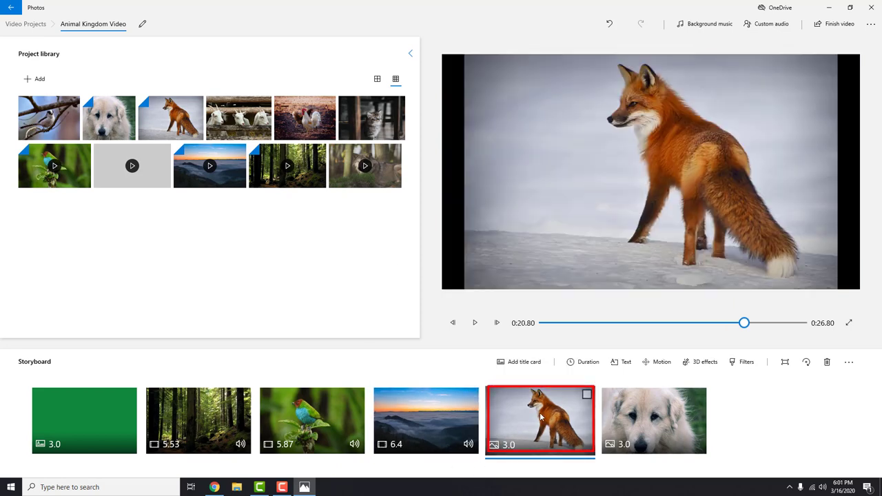
{"action": "left_click", "coordinate": [584, 362]}
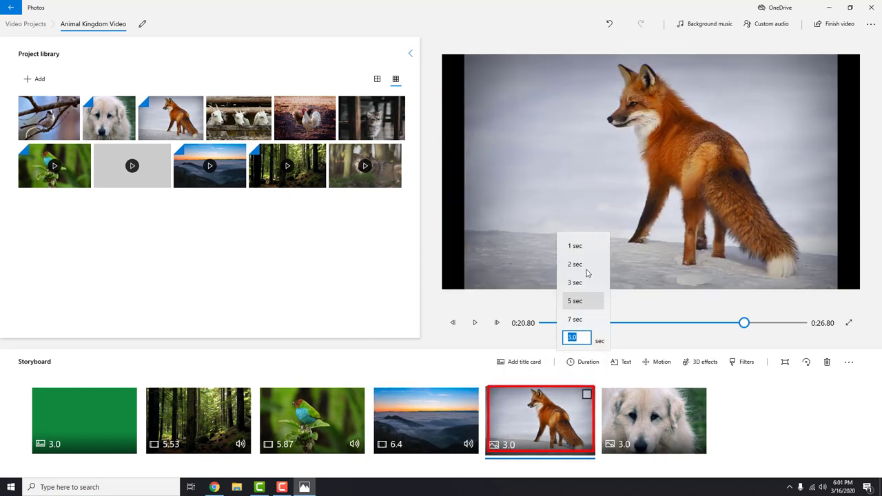
{"action": "left_click", "coordinate": [575, 301]}
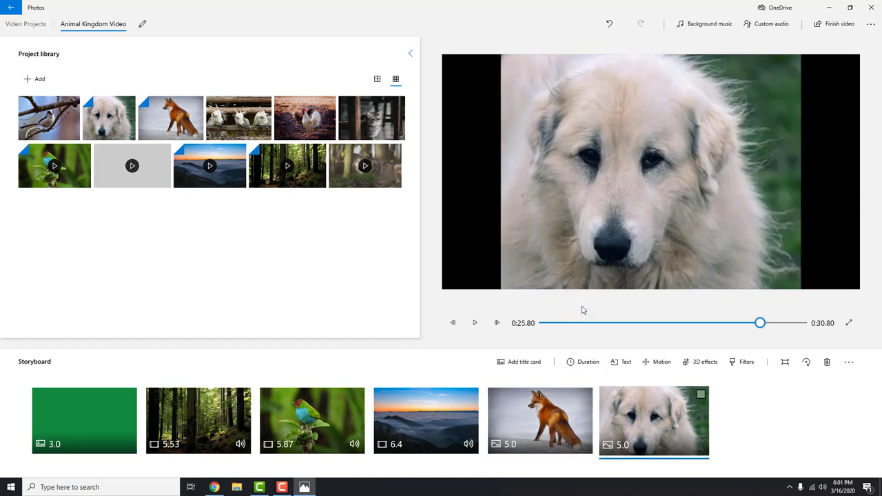
{"action": "left_click", "coordinate": [826, 362]}
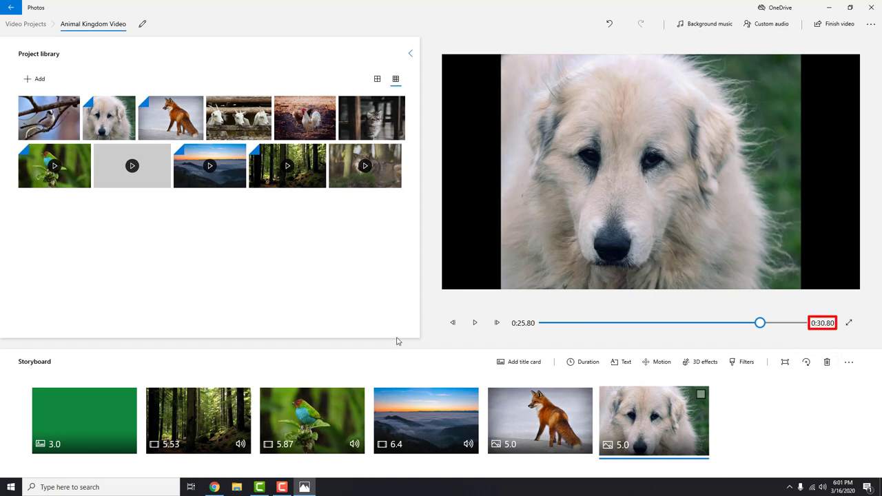
{"action": "left_click", "coordinate": [199, 420]}
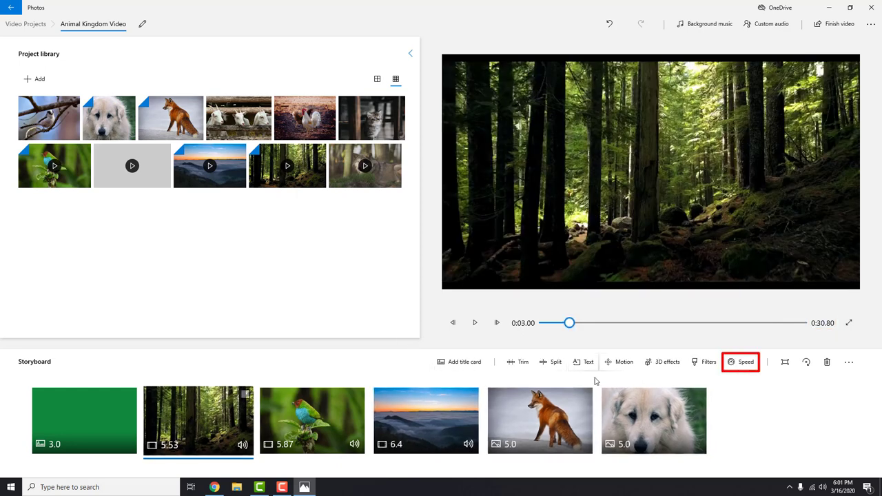
- Slow the forest clip to about 0.57x speed, stretching it to 22.13 seconds
{"action": "left_click", "coordinate": [740, 362]}
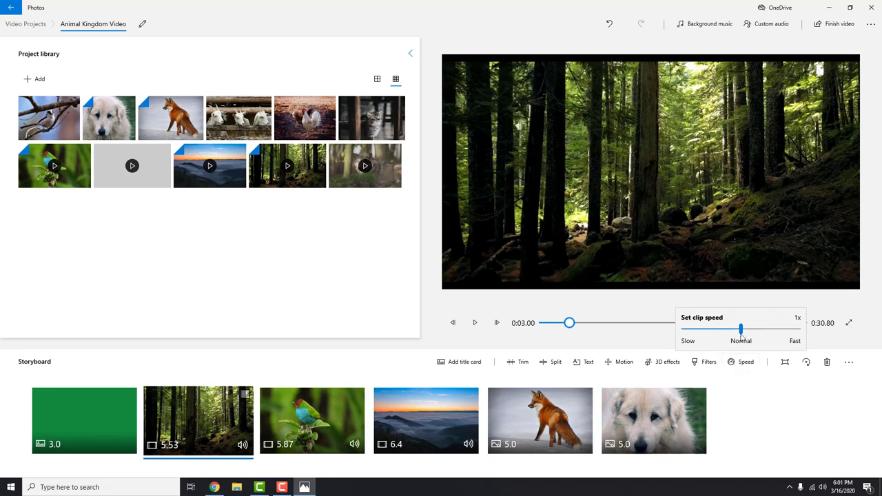
{"action": "left_click_drag", "start_coordinate": [741, 329], "coordinate": [724, 329]}
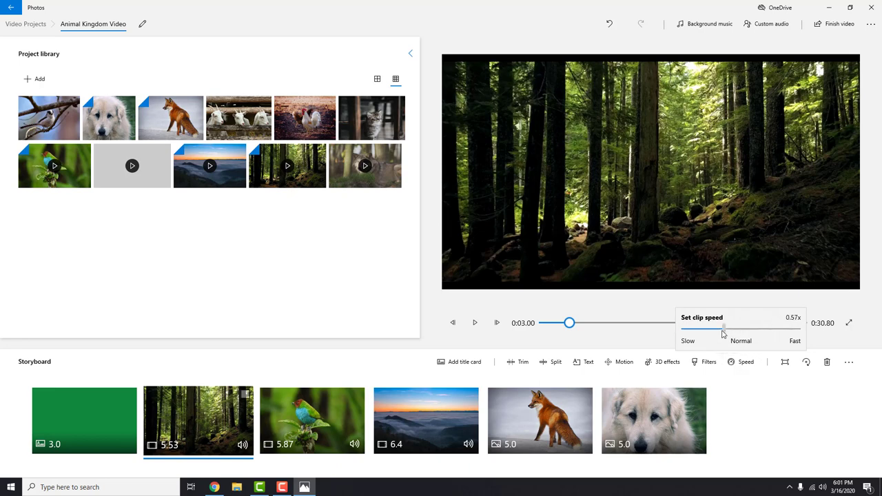
{"action": "left_click_drag", "start_coordinate": [724, 330], "coordinate": [709, 330]}
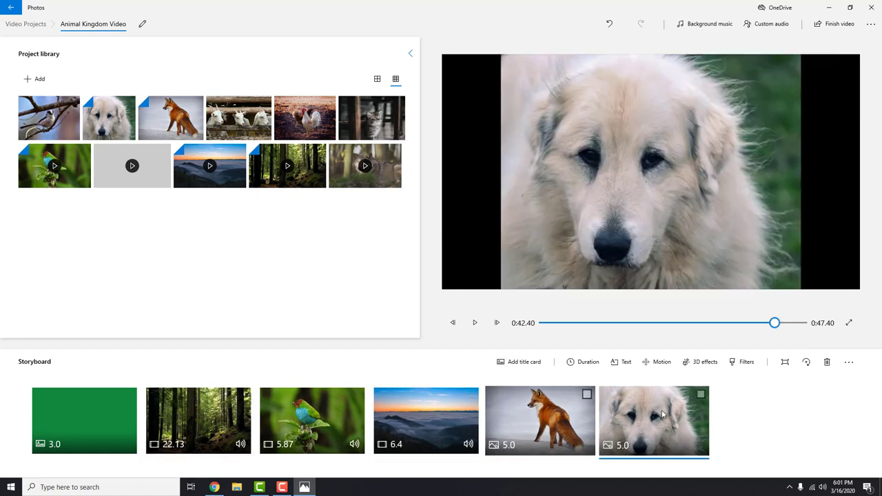
{"action": "left_click", "coordinate": [540, 420]}
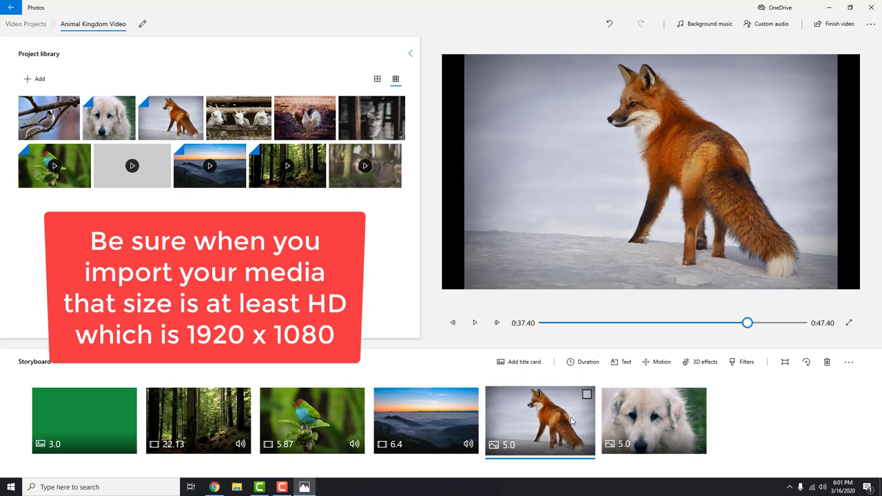
{"action": "mouse_move", "coordinate": [792, 419]}
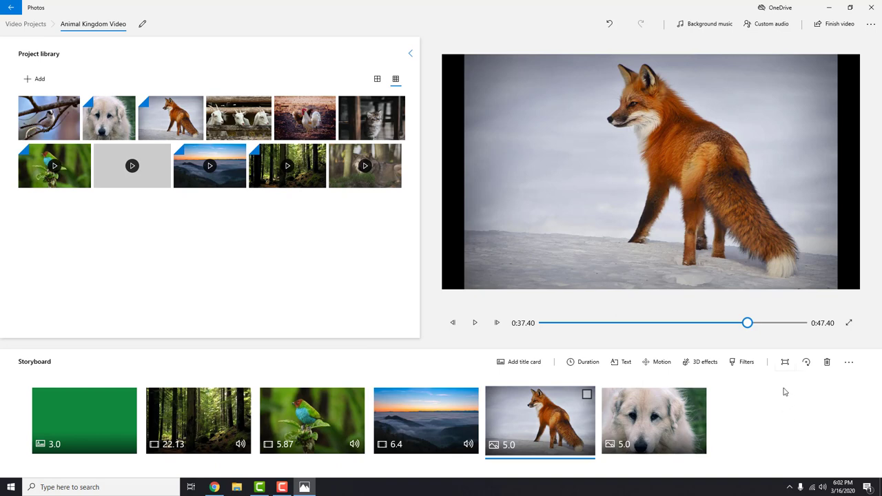
{"action": "mouse_move", "coordinate": [784, 362]}
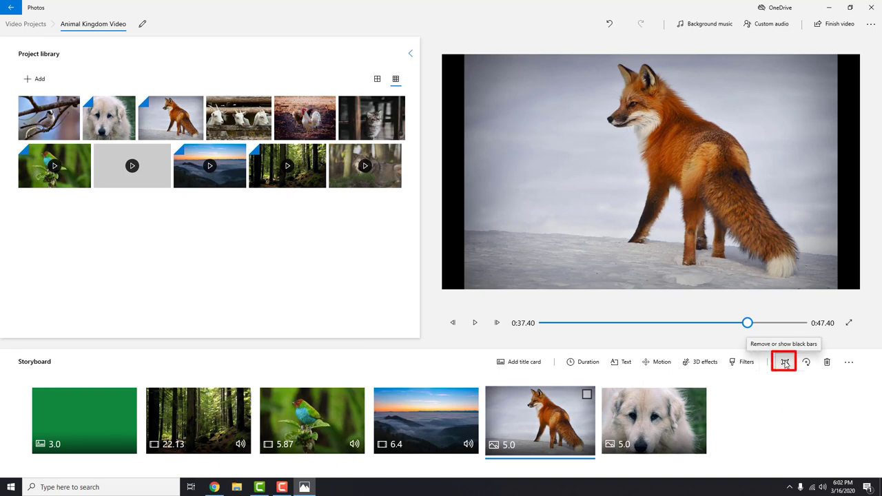
{"action": "left_click", "coordinate": [784, 362]}
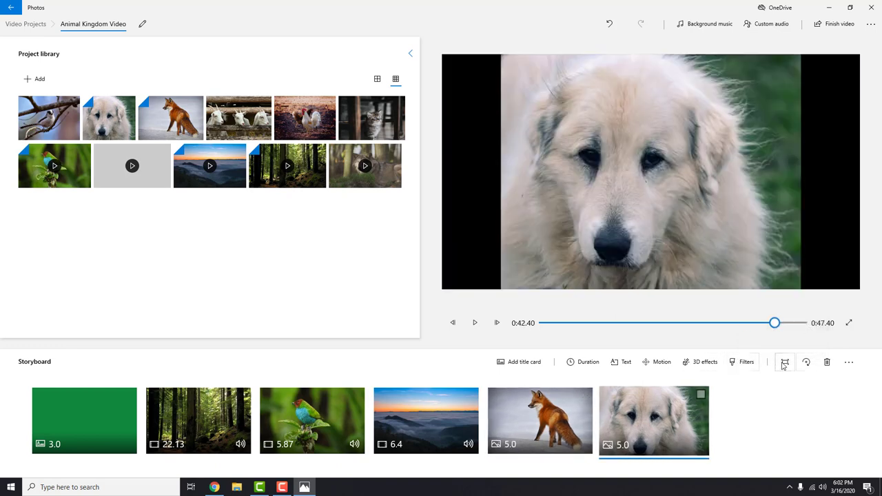
{"action": "left_click", "coordinate": [199, 421]}
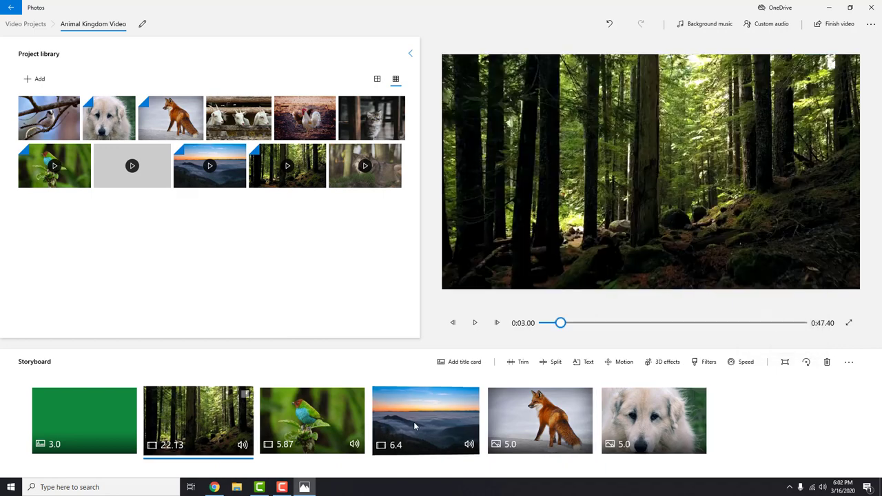
- Apply the Zoom in right camera motion to the sunset-over-clouds clip
{"action": "left_click", "coordinate": [425, 421]}
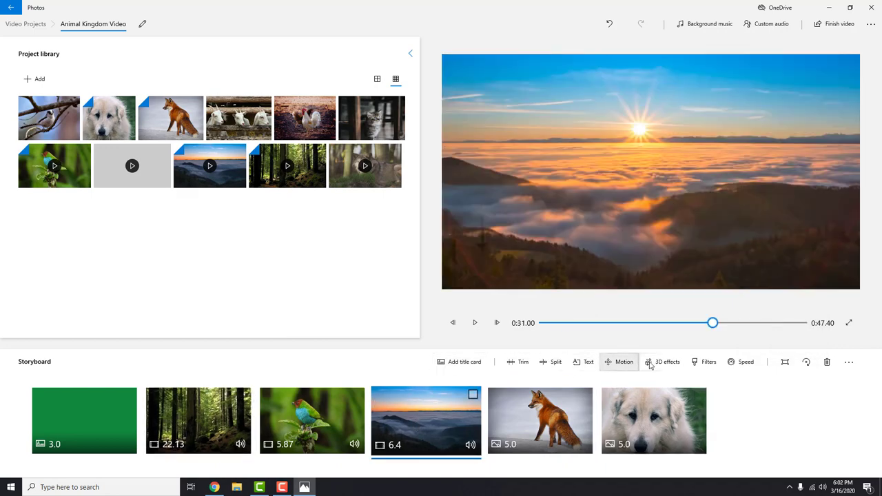
{"action": "mouse_move", "coordinate": [709, 362]}
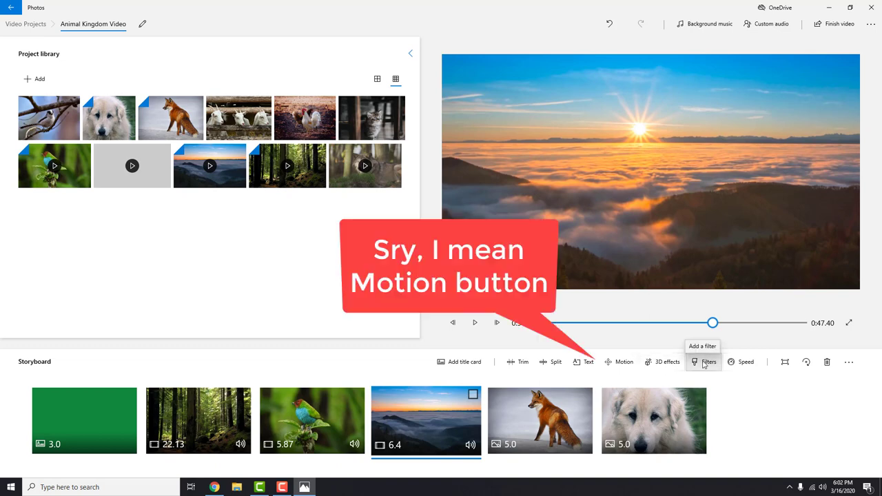
{"action": "mouse_move", "coordinate": [623, 362]}
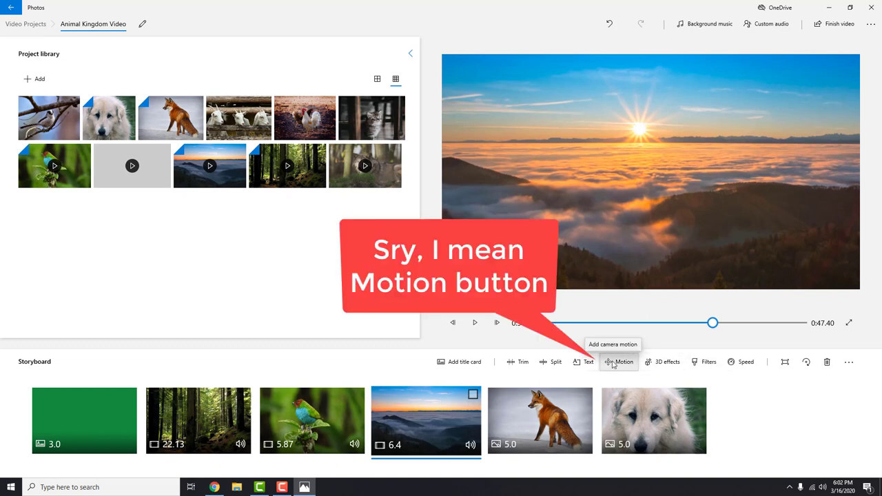
{"action": "left_click", "coordinate": [619, 362]}
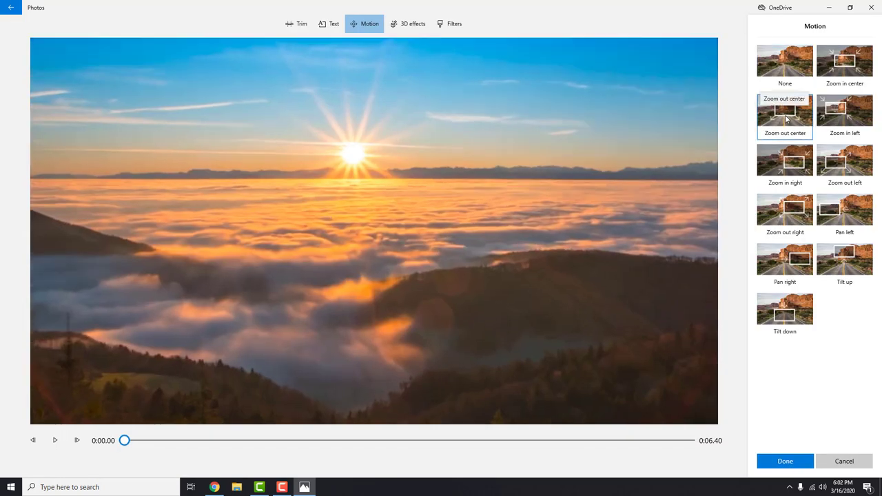
{"action": "left_click", "coordinate": [785, 162]}
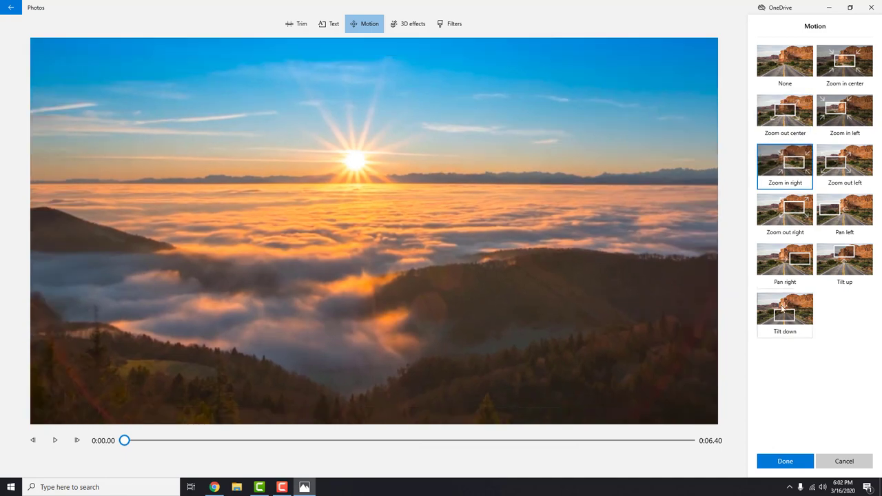
{"action": "left_click", "coordinate": [786, 461]}
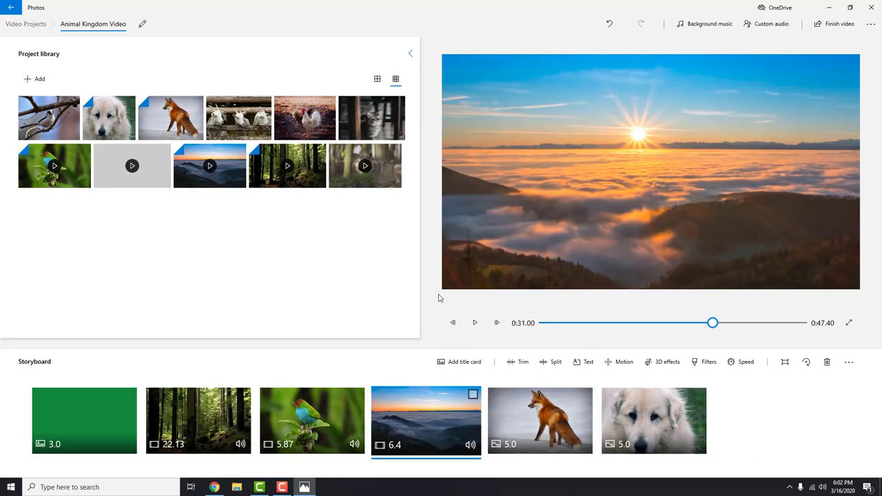
- Add the Balloons 3D effect to the fox photo and scrub through to preview it
{"action": "left_click", "coordinate": [539, 420]}
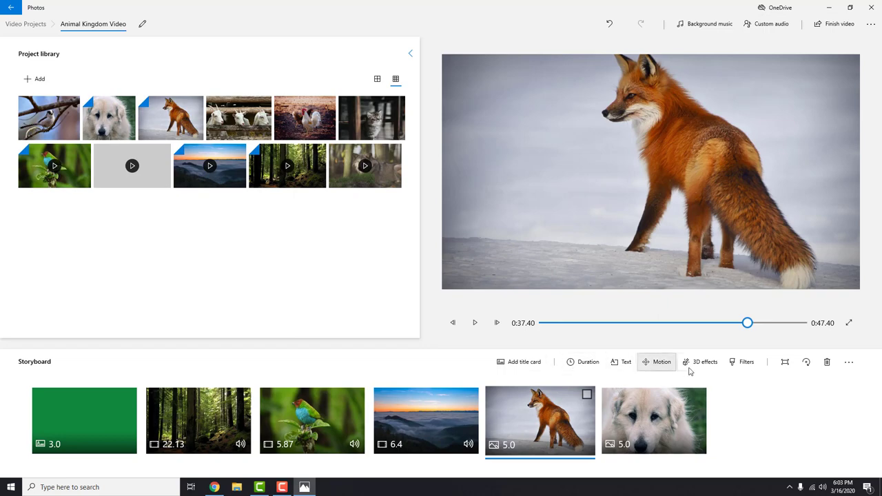
{"action": "left_click", "coordinate": [700, 362]}
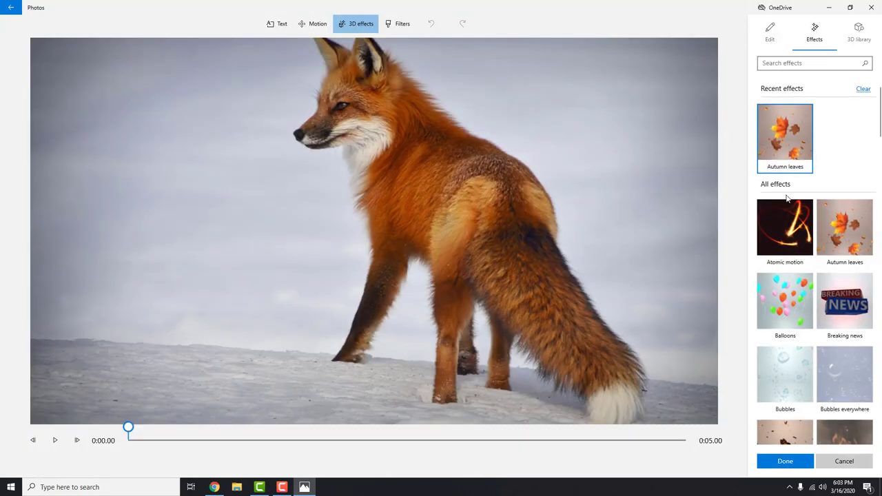
{"action": "left_click", "coordinate": [785, 302]}
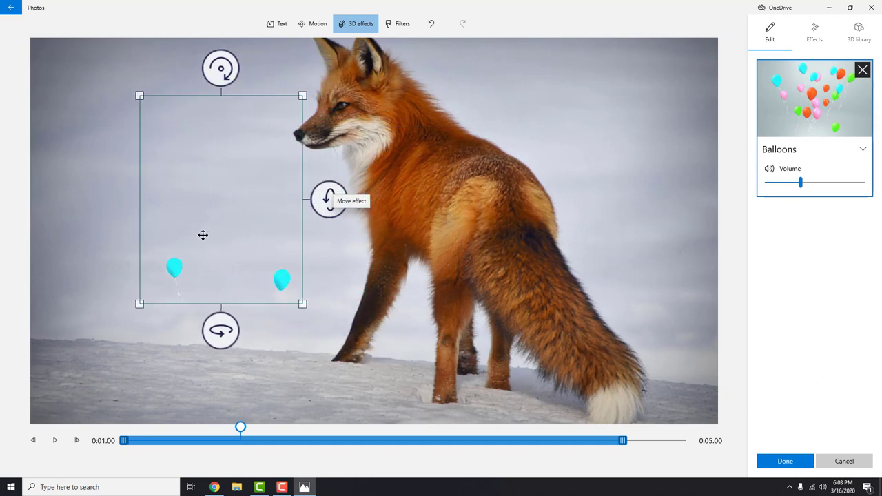
{"action": "left_click_drag", "start_coordinate": [240, 428], "coordinate": [184, 427]}
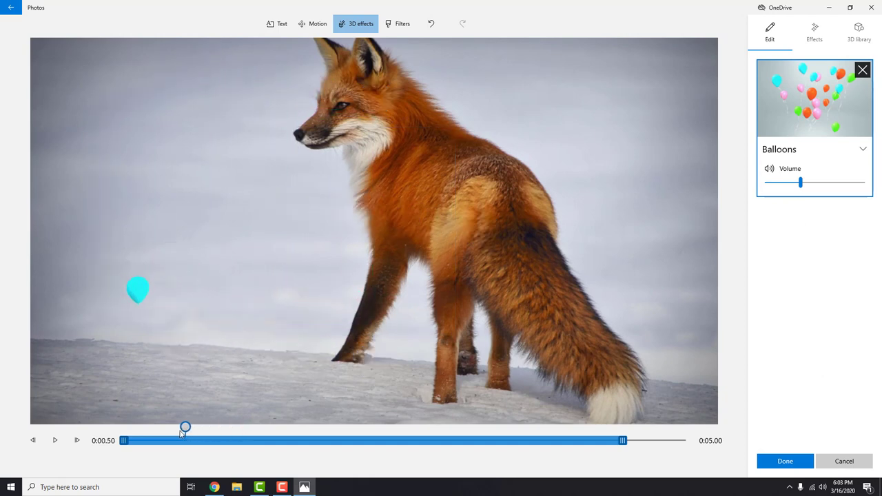
{"action": "left_click_drag", "start_coordinate": [185, 428], "coordinate": [340, 427]}
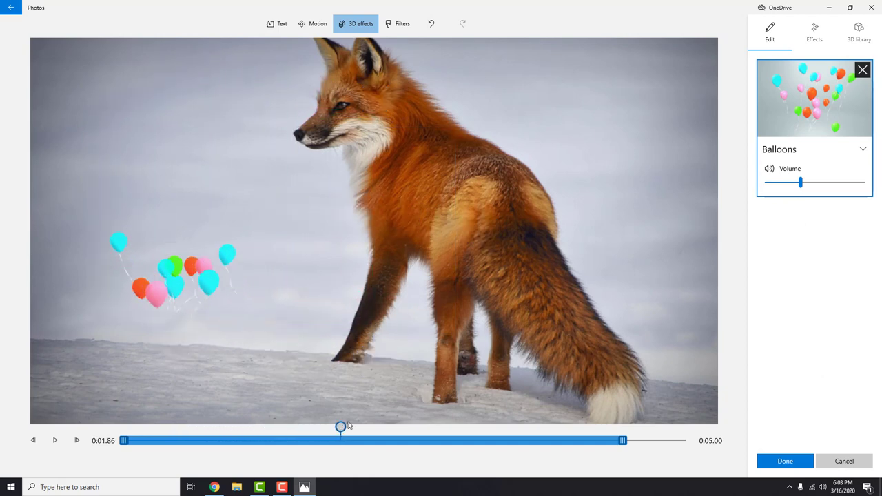
{"action": "left_click_drag", "start_coordinate": [340, 427], "coordinate": [534, 428]}
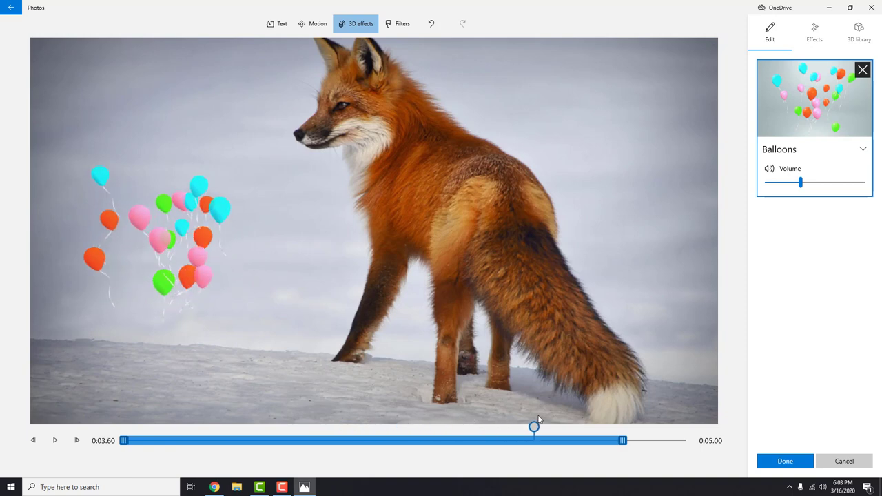
- Add the Tiger model from Animals & Insects to the fox photo with the Look Around animation
{"action": "left_click", "coordinate": [860, 31]}
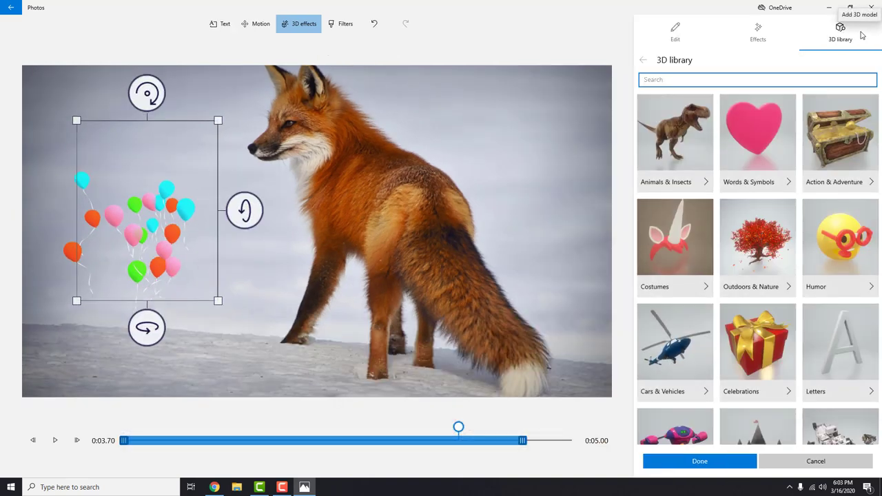
{"action": "left_click", "coordinate": [675, 141]}
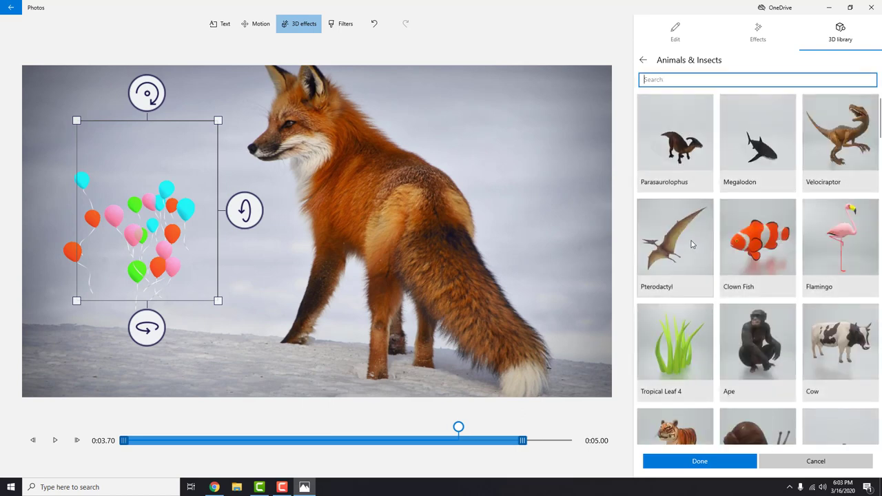
{"action": "scroll", "scroll_direction": "down", "scroll_amount": 3}
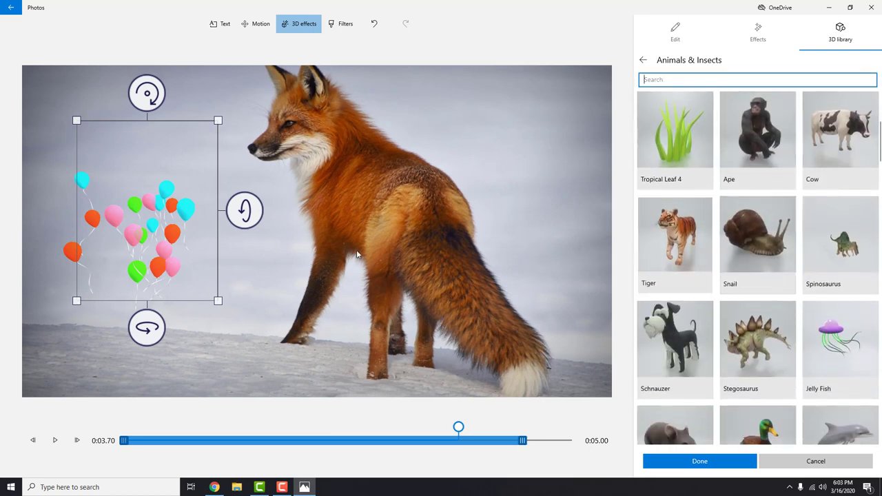
{"action": "left_click", "coordinate": [675, 234]}
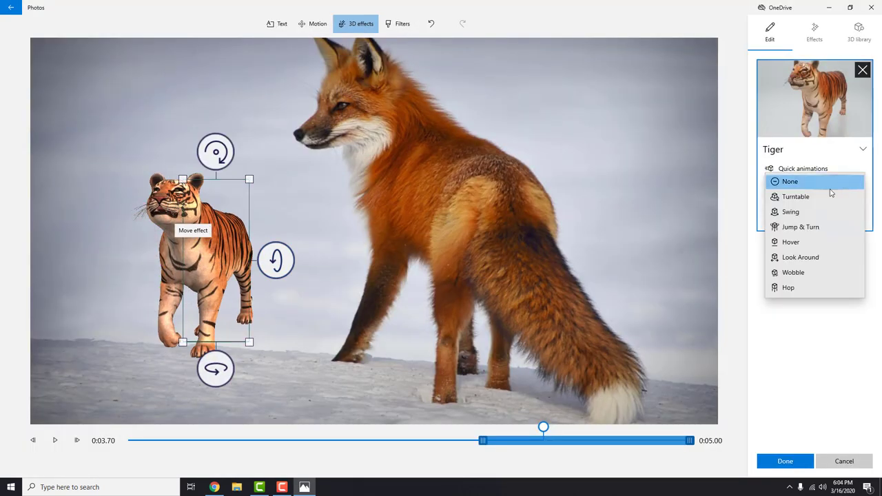
{"action": "left_click", "coordinate": [801, 257]}
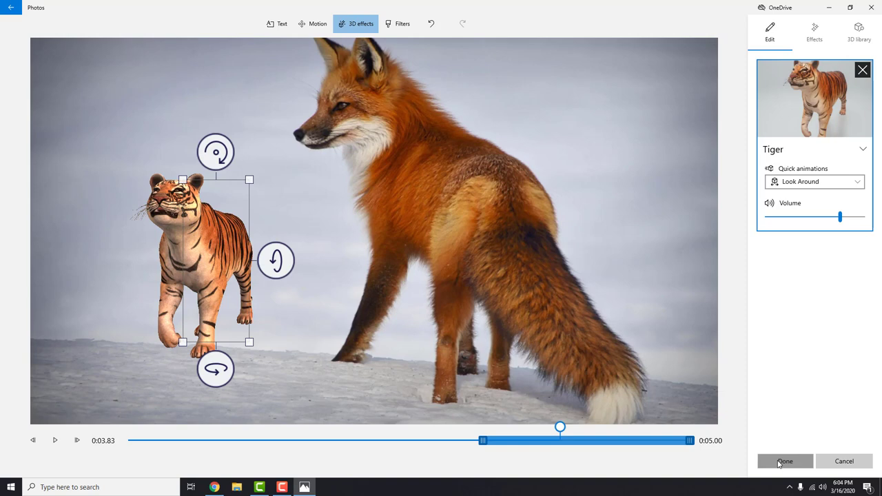
{"action": "left_click", "coordinate": [785, 461]}
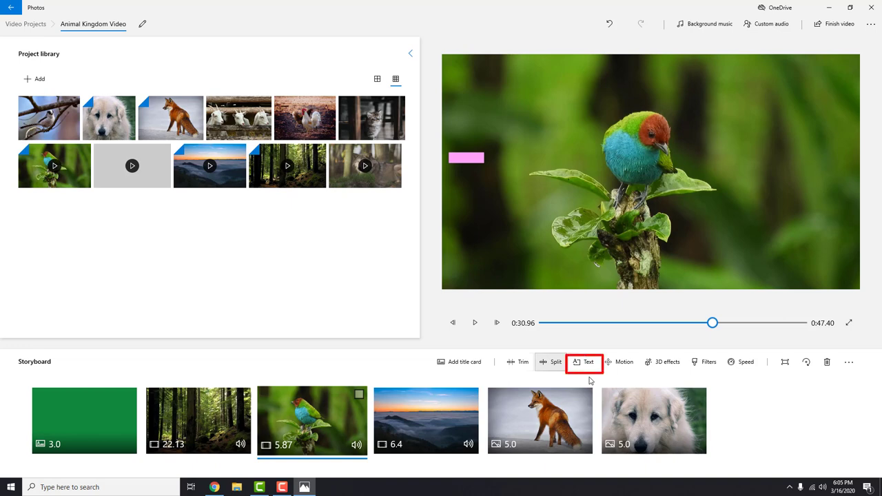
{"action": "mouse_move", "coordinate": [465, 362]}
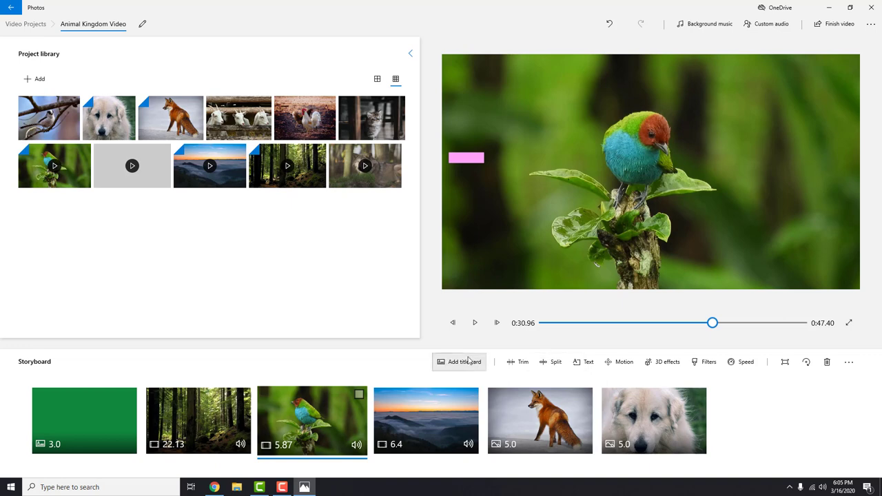
- Add a JOY-style 'Green Bird' caption to the bird clip, starting in its later portion
{"action": "left_click", "coordinate": [588, 362]}
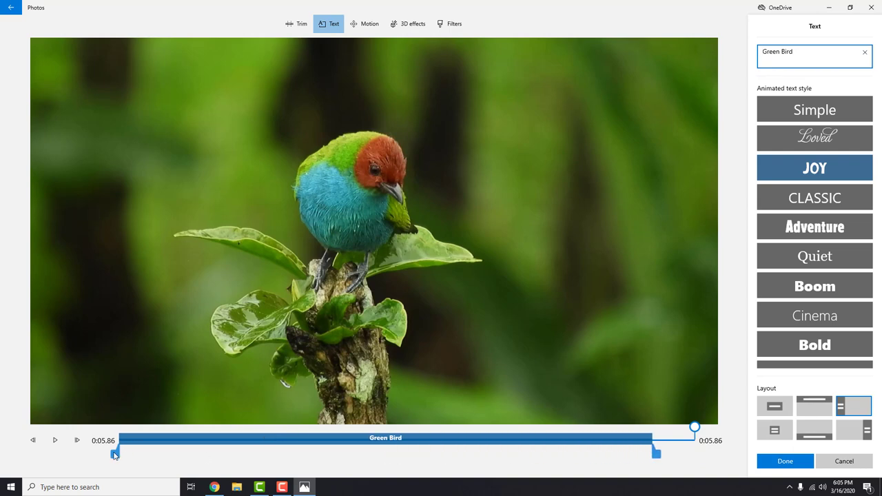
{"action": "left_click", "coordinate": [54, 440]}
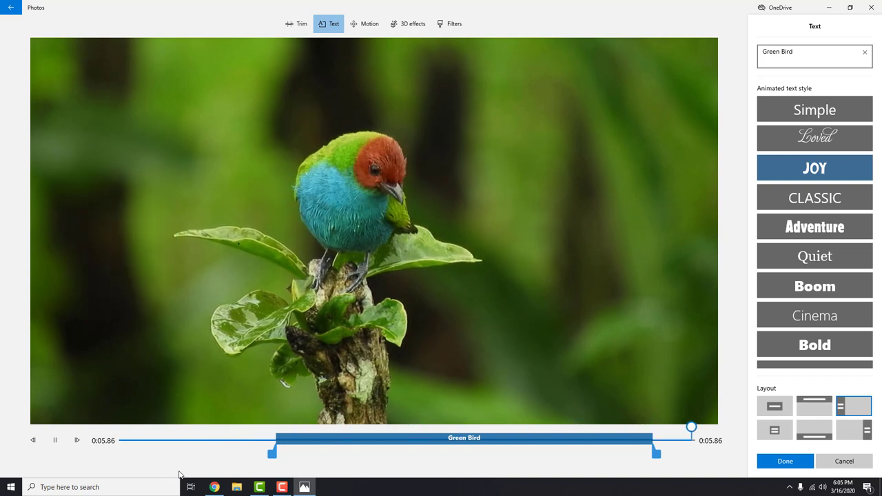
{"action": "left_click", "coordinate": [785, 461]}
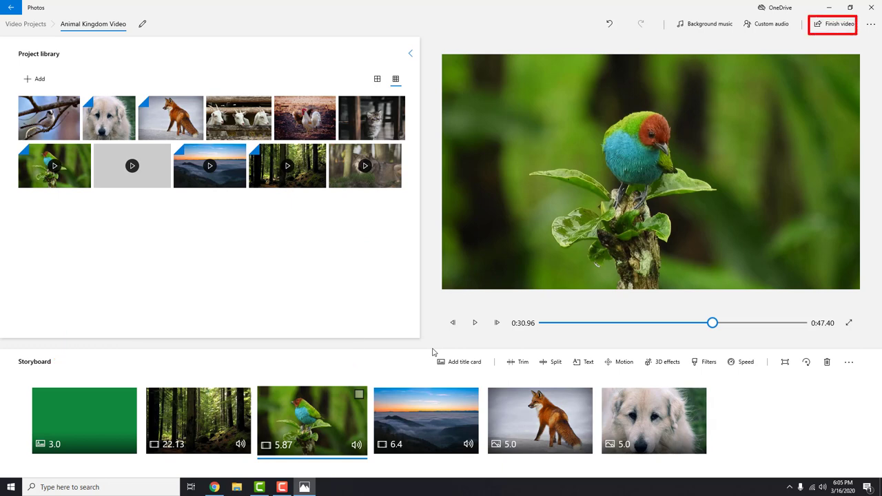
- Export Animal Kingdom Video at High 1080p quality to the Pictures folder
{"action": "left_click", "coordinate": [833, 24]}
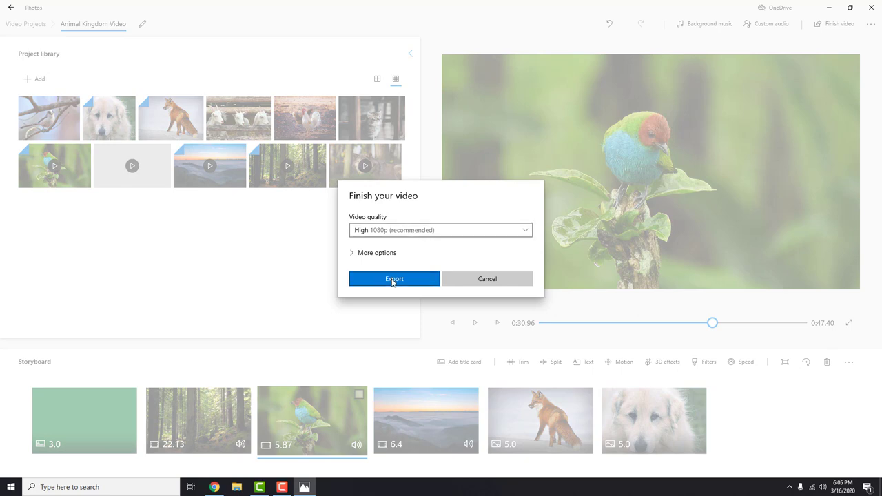
{"action": "left_click", "coordinate": [394, 278]}
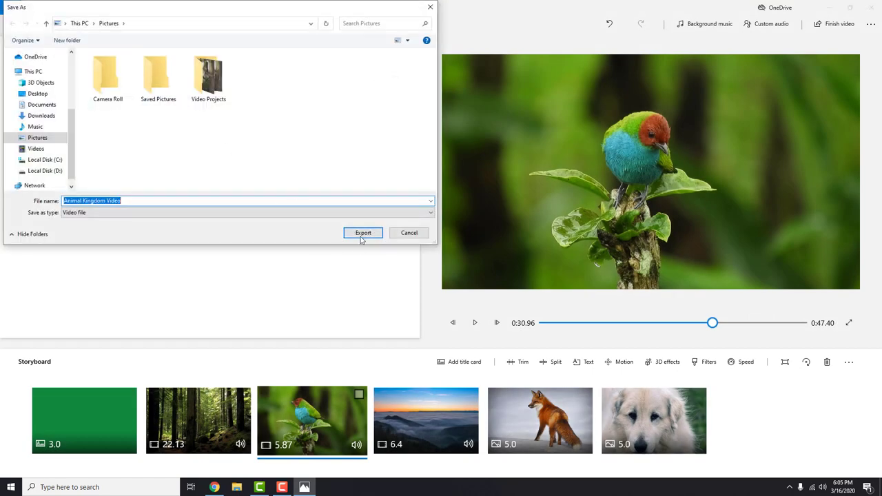
{"action": "left_click", "coordinate": [364, 232]}
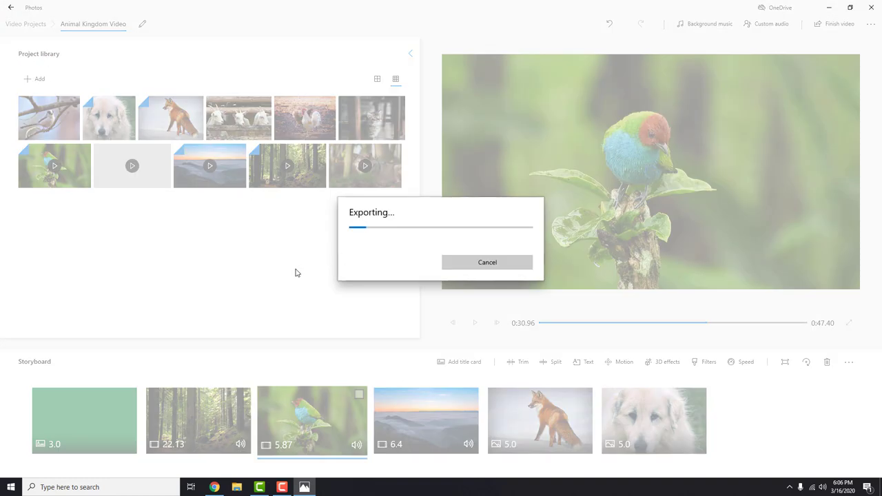